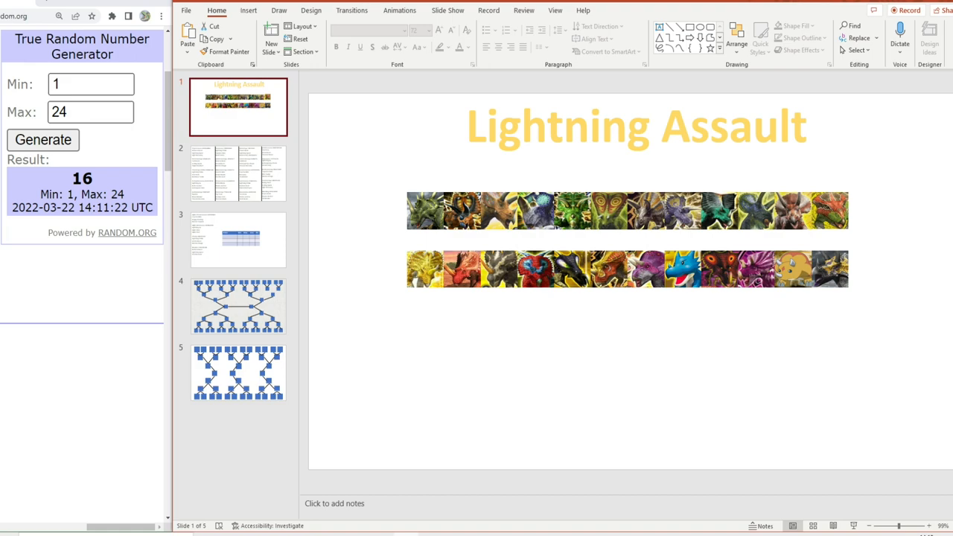
Review the bracket, Teams and card slides, then settle on the dinosaur codes-and-moves slide.
{"action": "left_click", "coordinate": [238, 373]}
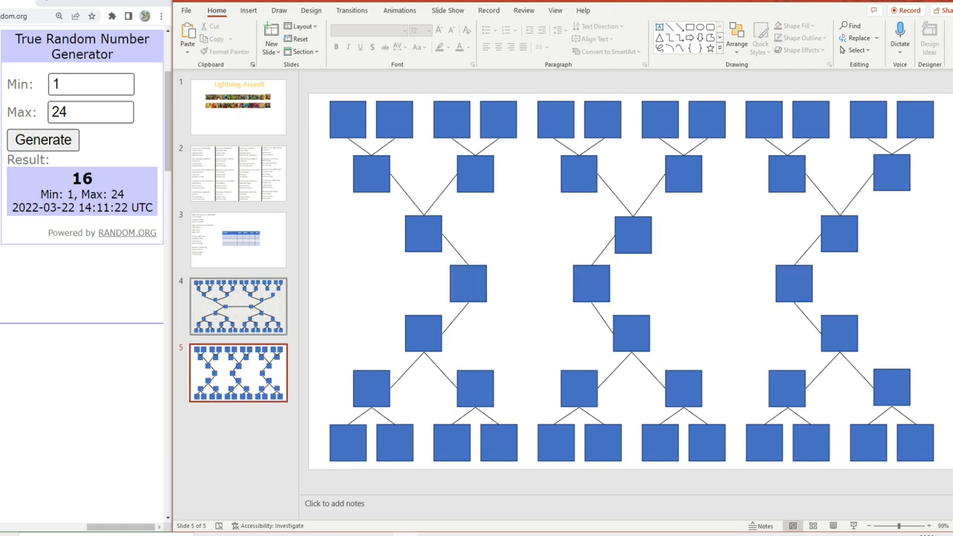
{"action": "left_click", "coordinate": [238, 240]}
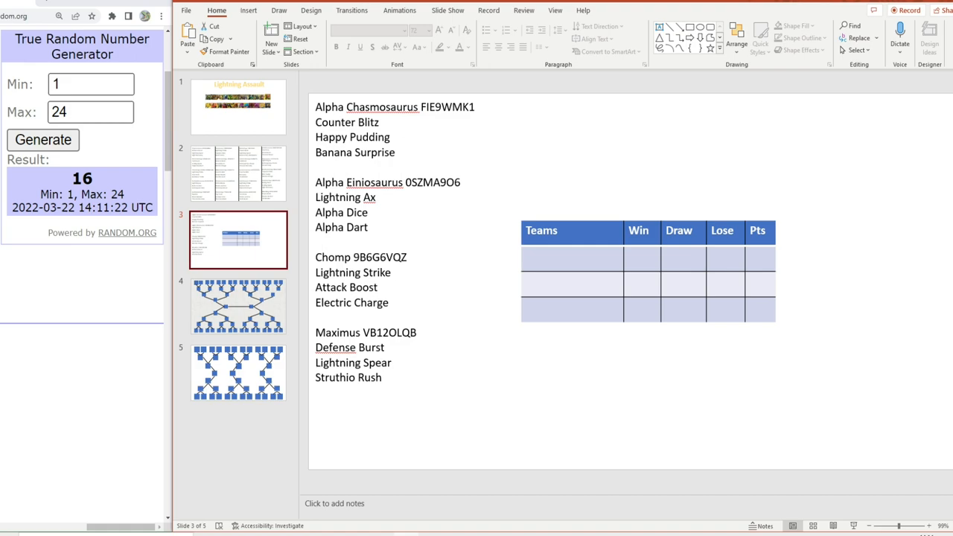
{"action": "left_click", "coordinate": [239, 107]}
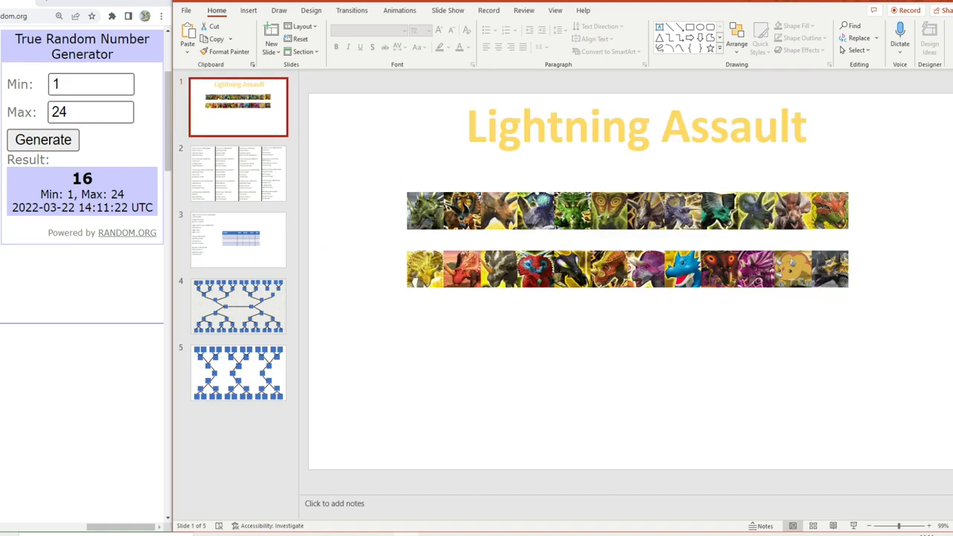
{"action": "left_click", "coordinate": [239, 172]}
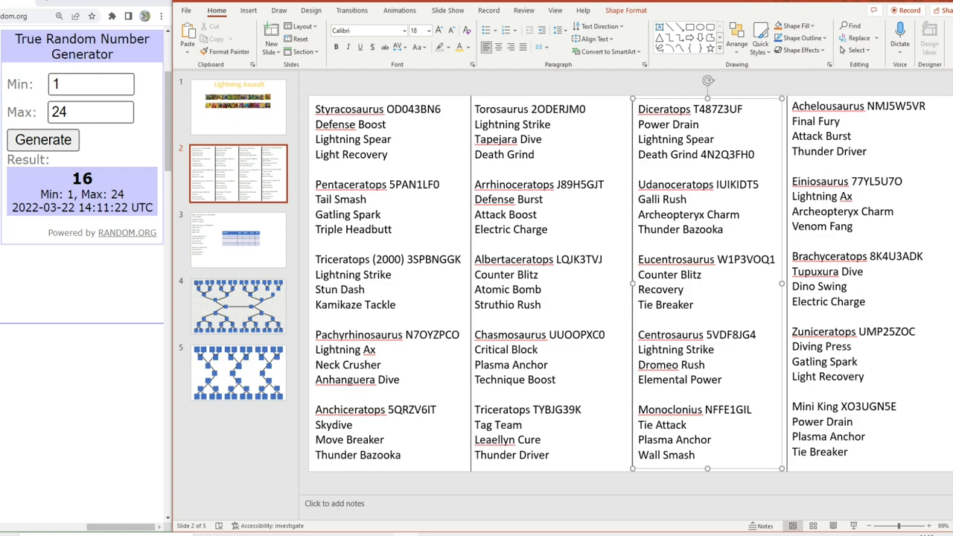
Select the fourth dinosaur column, then move to the Teams standings slide.
{"action": "left_click", "coordinate": [715, 140]}
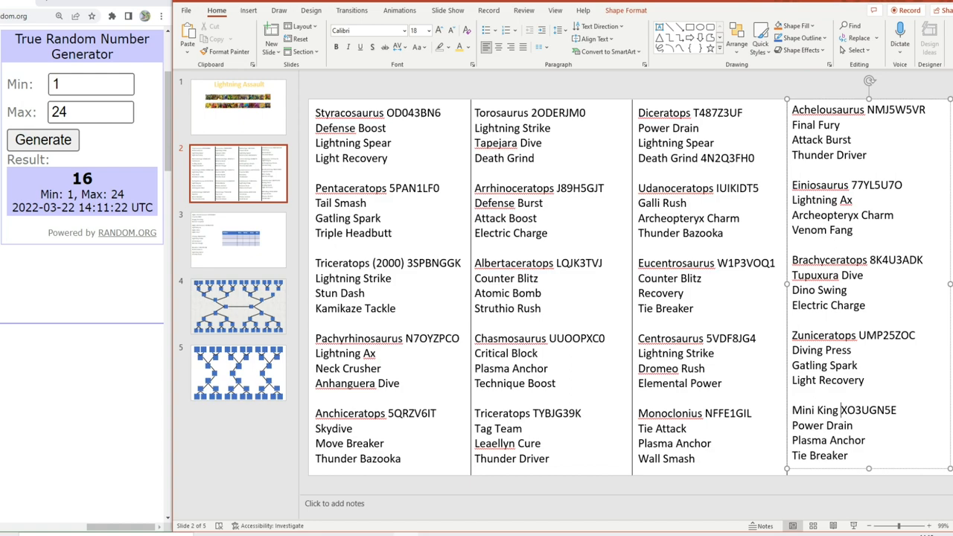
{"action": "left_click", "coordinate": [238, 240]}
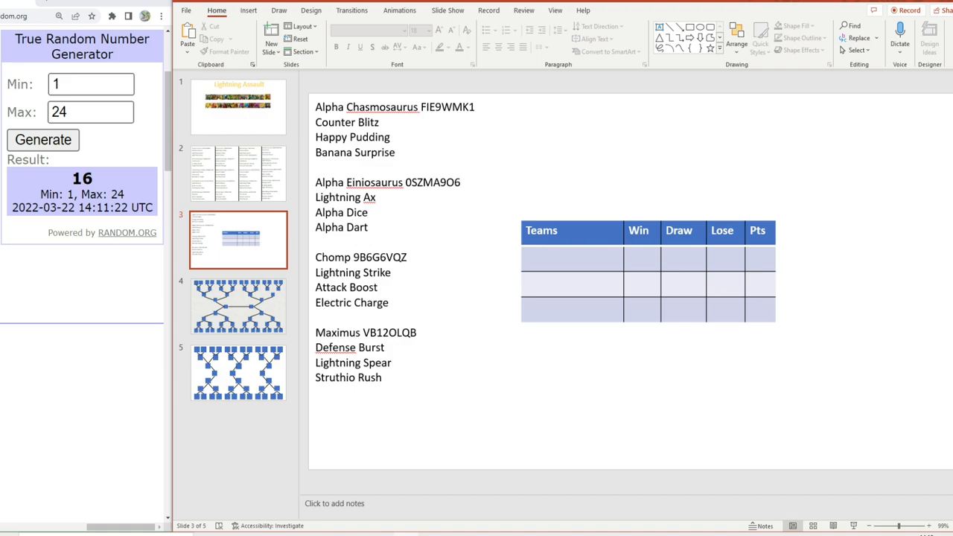
Place dinosaur card 12 over the first top-row bracket box.
{"action": "left_click", "coordinate": [238, 108]}
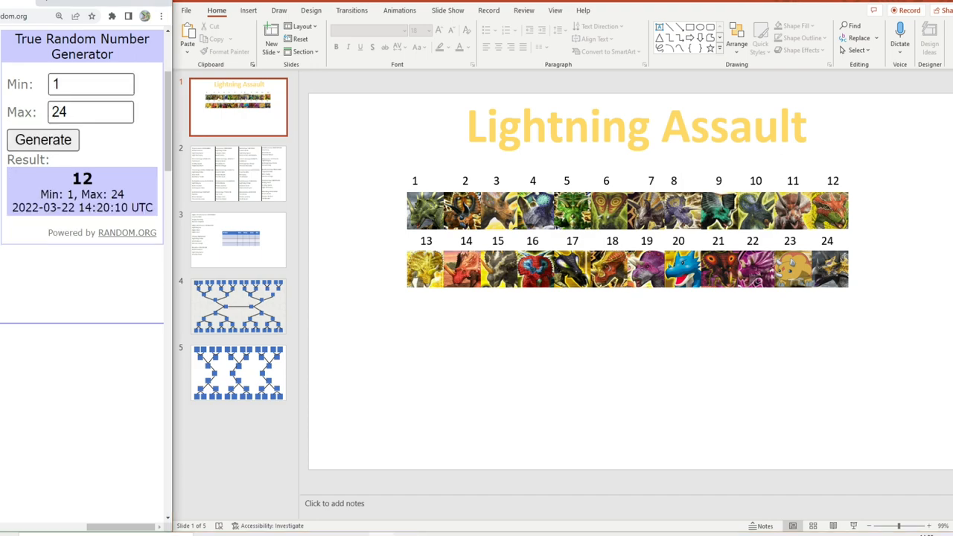
{"action": "left_click", "coordinate": [829, 210]}
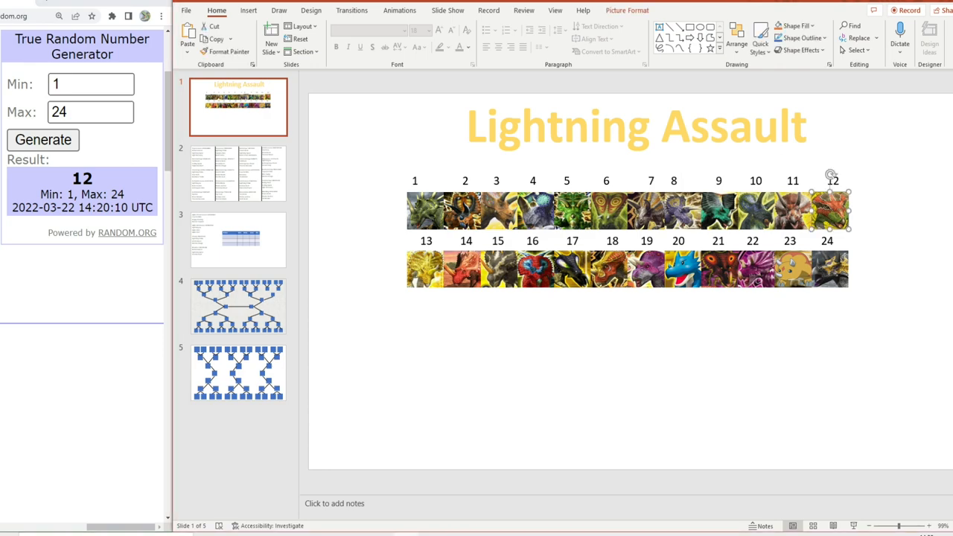
{"action": "left_click", "coordinate": [238, 373]}
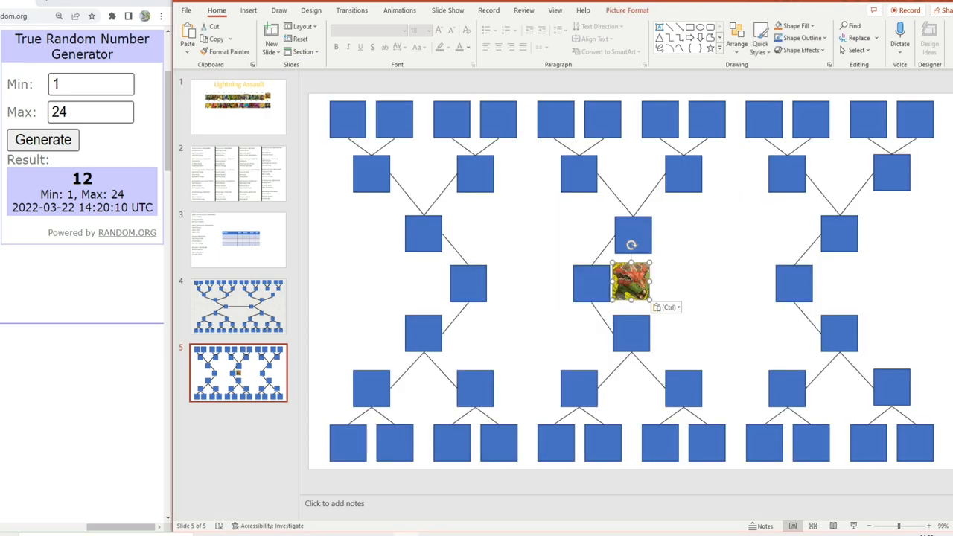
{"action": "left_click_drag", "start_coordinate": [631, 282], "coordinate": [348, 119]}
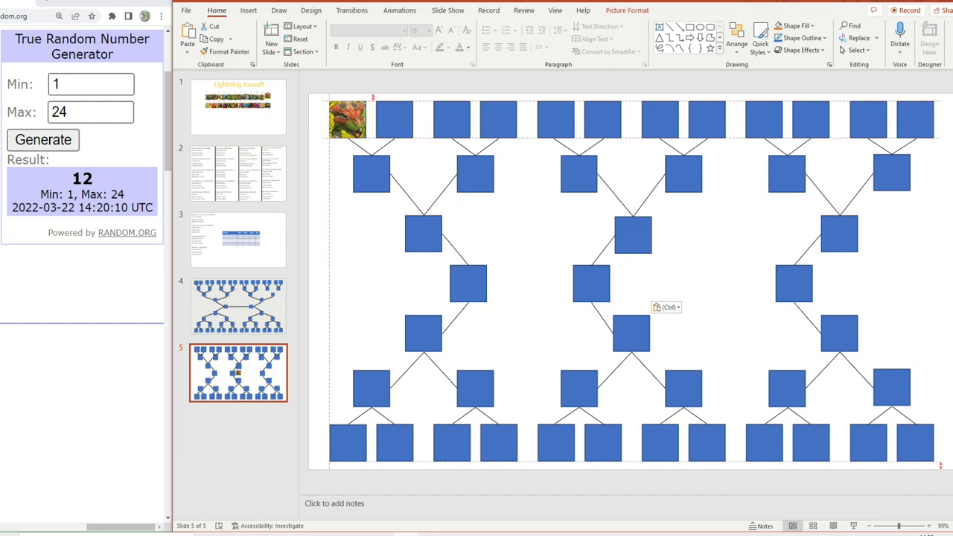
Copy dinosaur card 7 from the numbered card slide for the second box.
{"action": "left_click", "coordinate": [238, 107]}
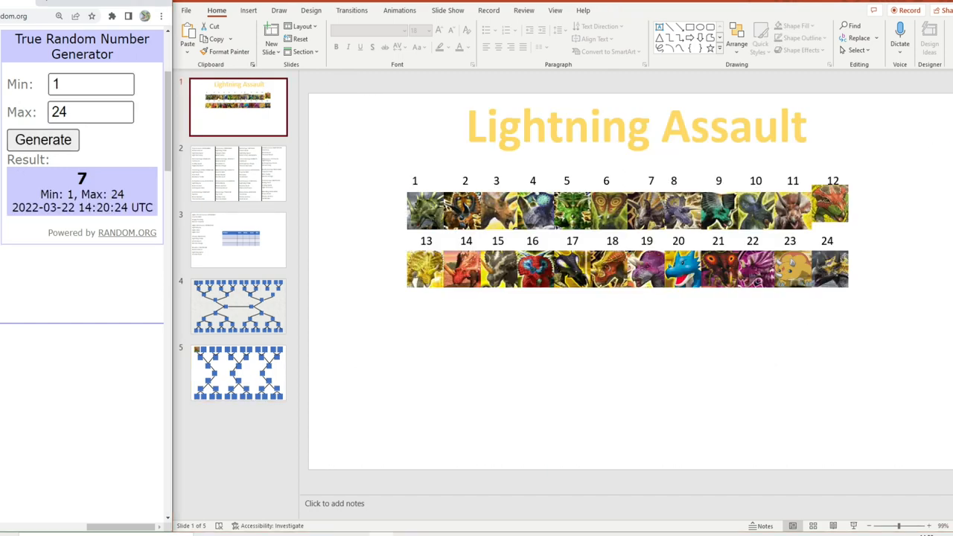
{"action": "left_click", "coordinate": [647, 207]}
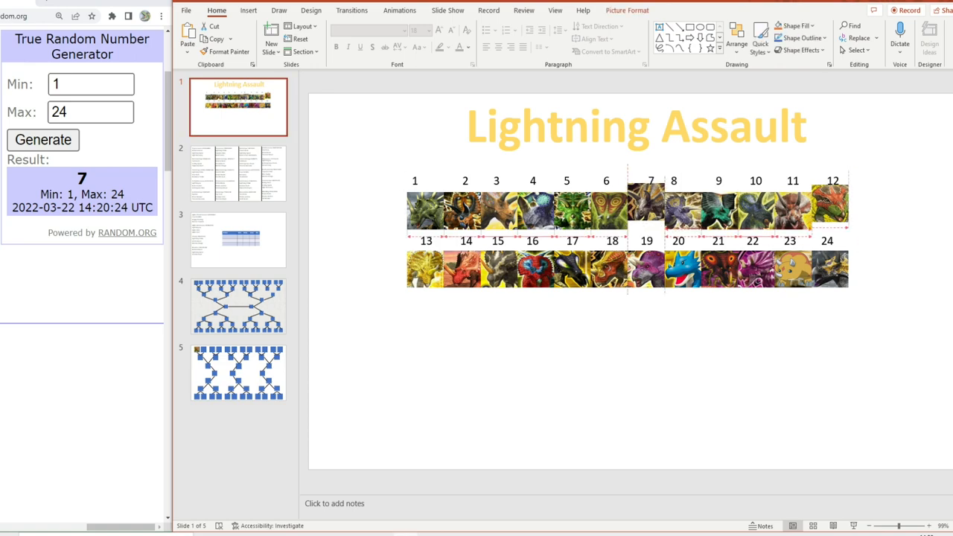
{"action": "right_click", "coordinate": [628, 211]}
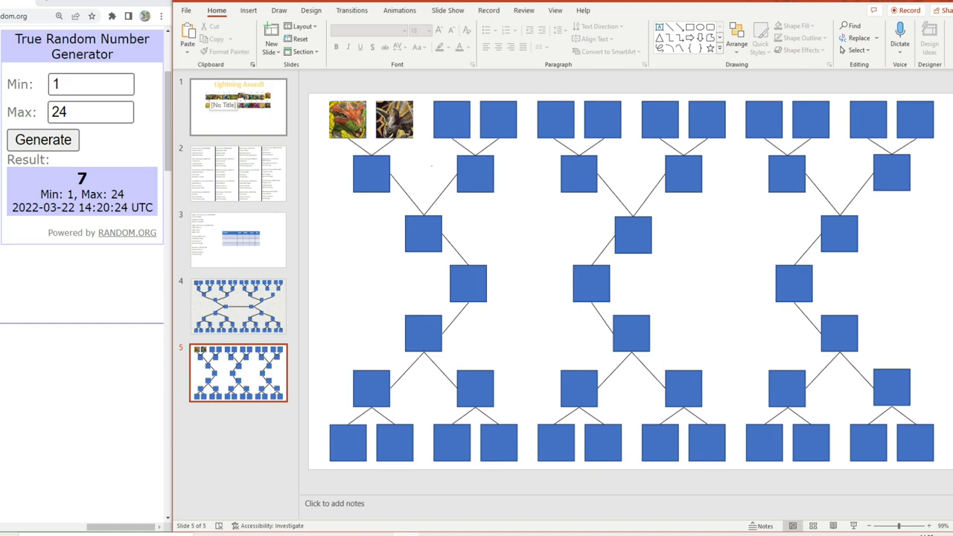
Draw a random number and place card 20 over the third top-row box.
{"action": "left_click", "coordinate": [239, 107]}
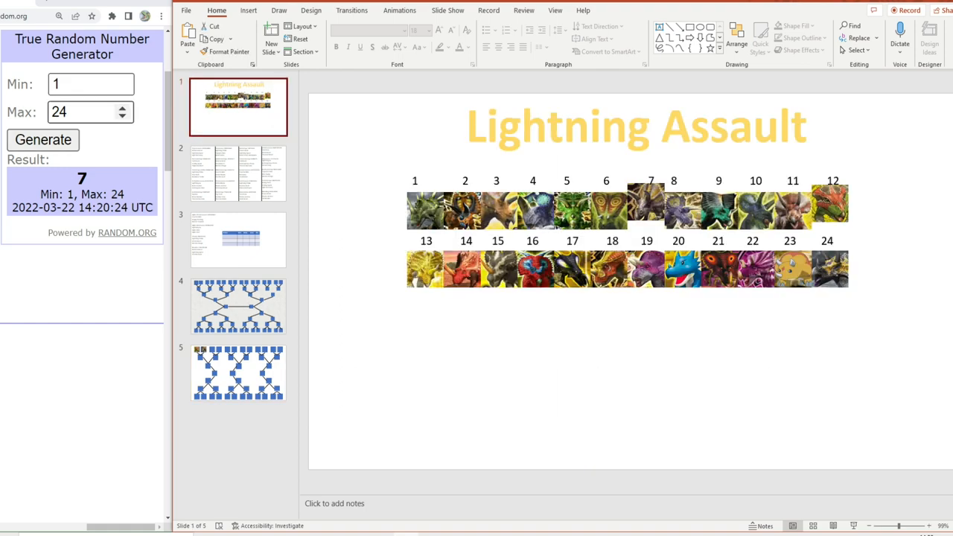
{"action": "left_click", "coordinate": [89, 112]}
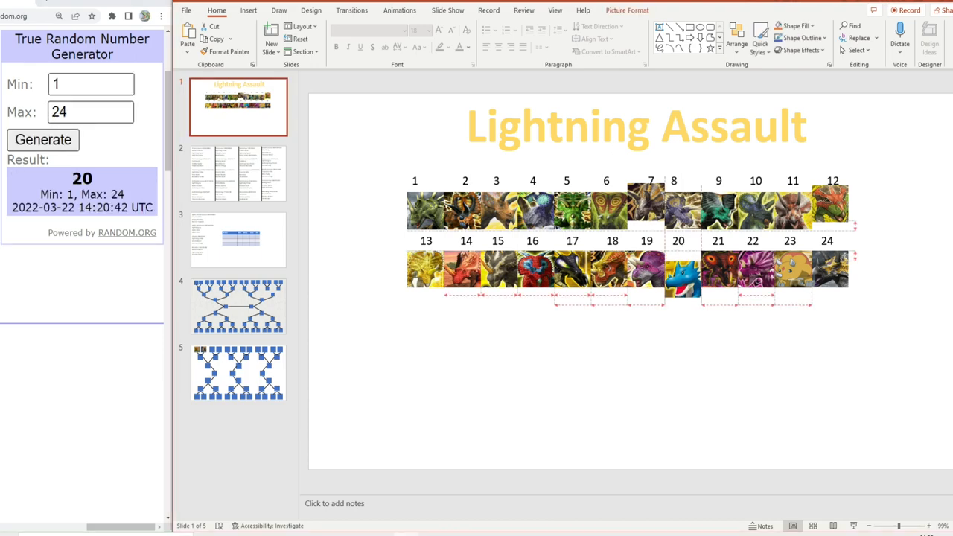
{"action": "left_click", "coordinate": [238, 372]}
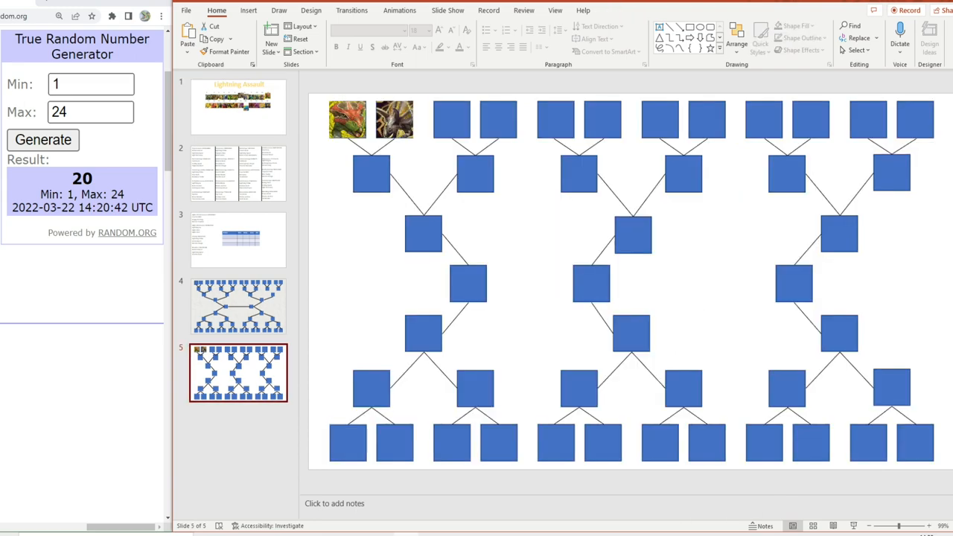
{"action": "key", "text": "ctrl+v"}
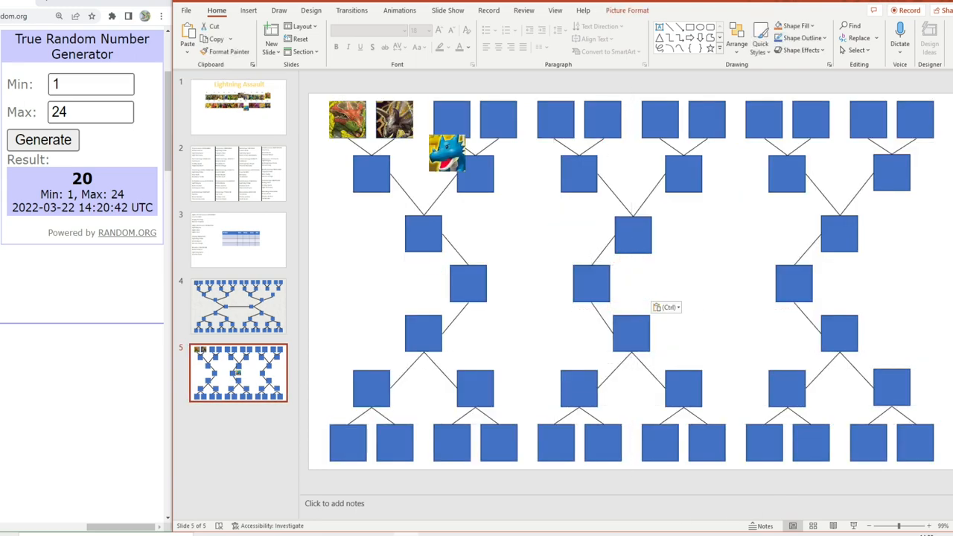
{"action": "left_click_drag", "start_coordinate": [447, 152], "coordinate": [450, 119]}
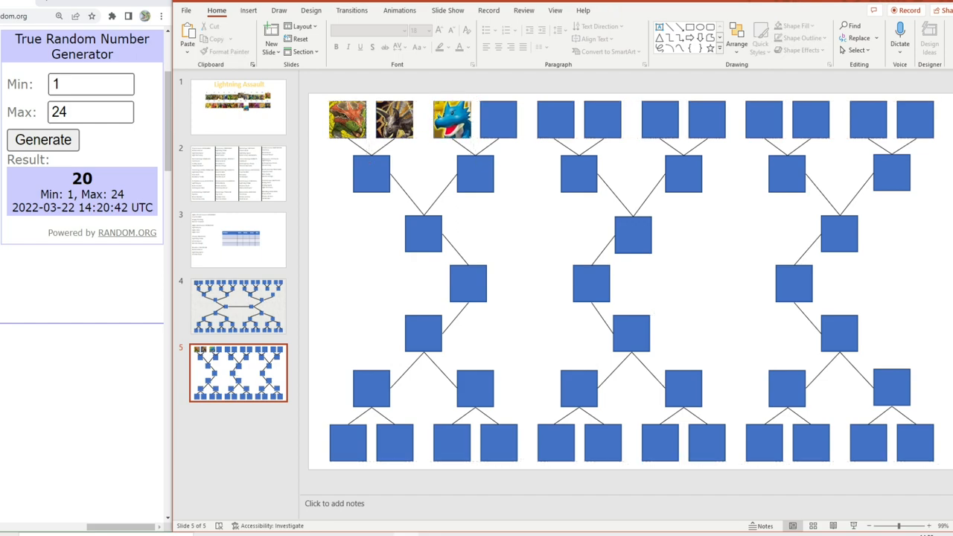
Draw again and copy dinosaur card 24 for the fourth top-row box.
{"action": "left_click", "coordinate": [238, 107]}
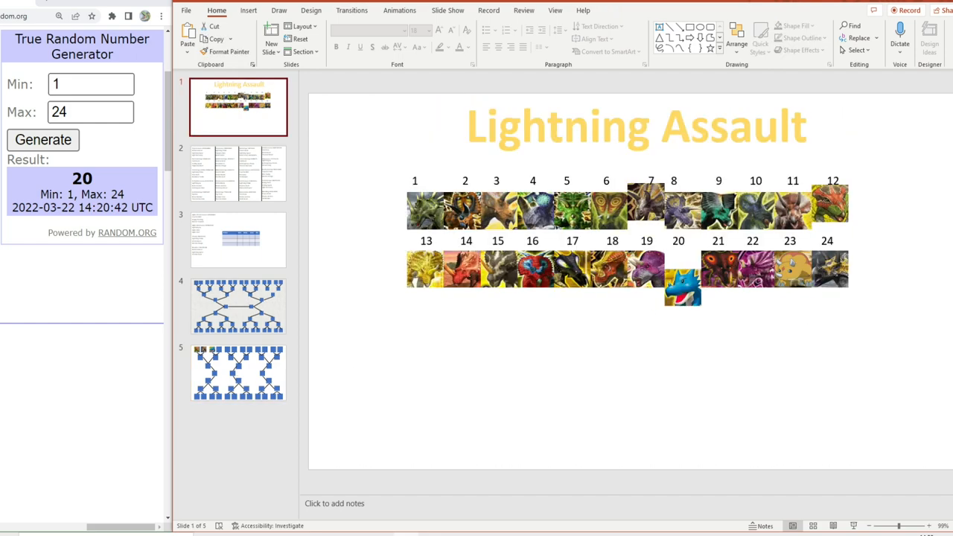
{"action": "left_click", "coordinate": [44, 140]}
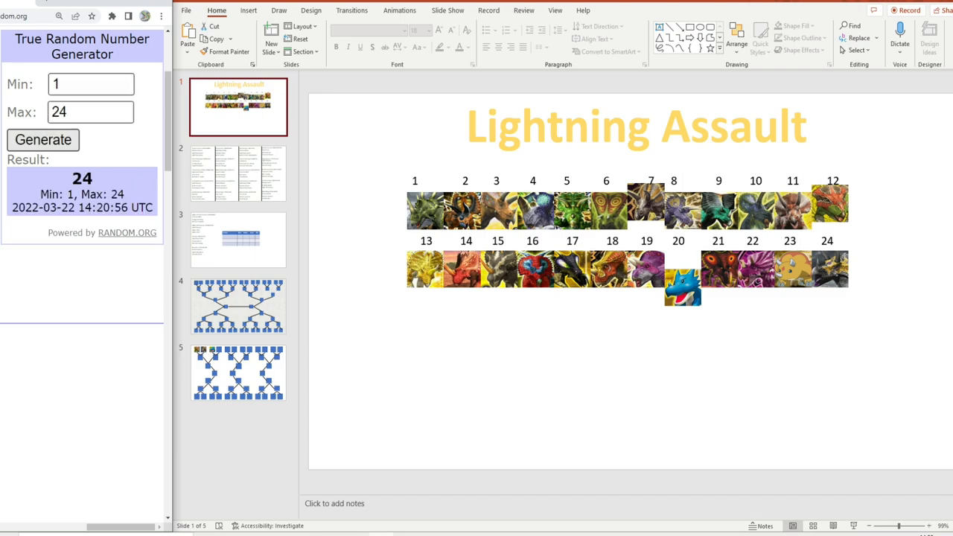
{"action": "left_click", "coordinate": [828, 269]}
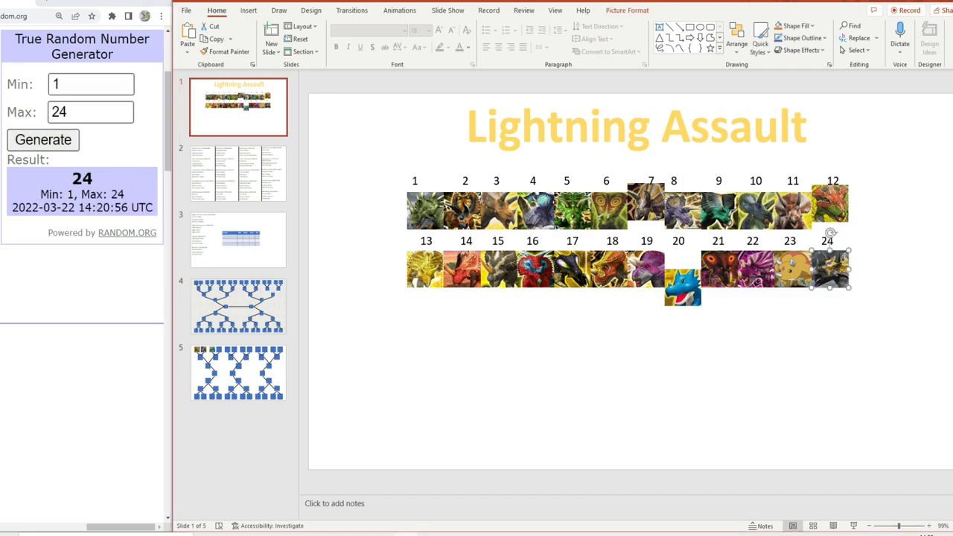
{"action": "right_click", "coordinate": [827, 276]}
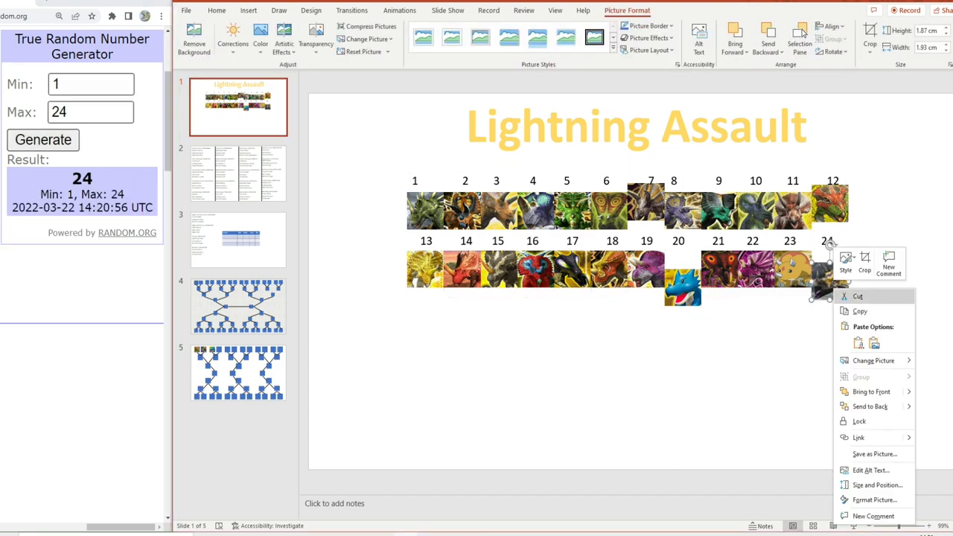
{"action": "left_click", "coordinate": [238, 372]}
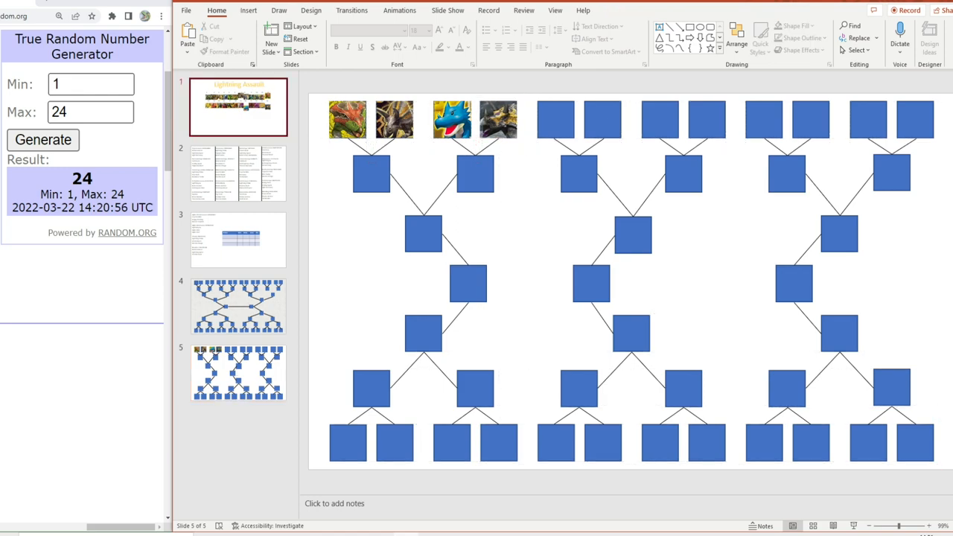
Place the pasted card 6 on the middle bracket's first top-row box.
{"action": "left_click", "coordinate": [239, 107]}
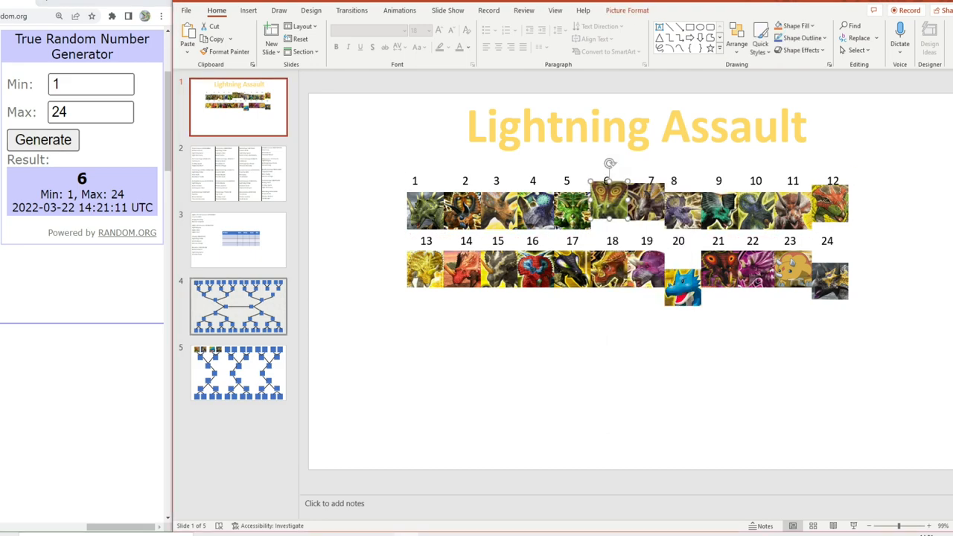
{"action": "left_click", "coordinate": [238, 373]}
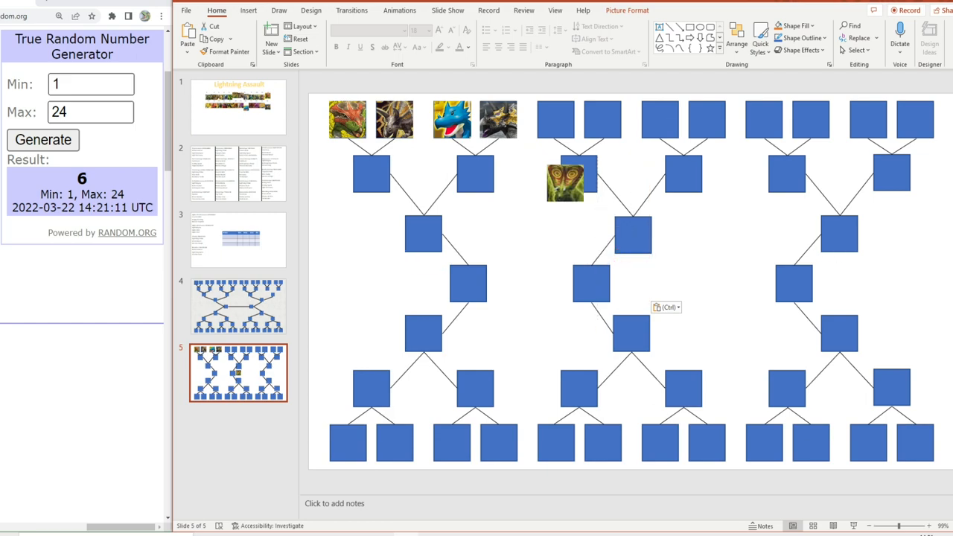
{"action": "left_click_drag", "start_coordinate": [565, 182], "coordinate": [554, 119]}
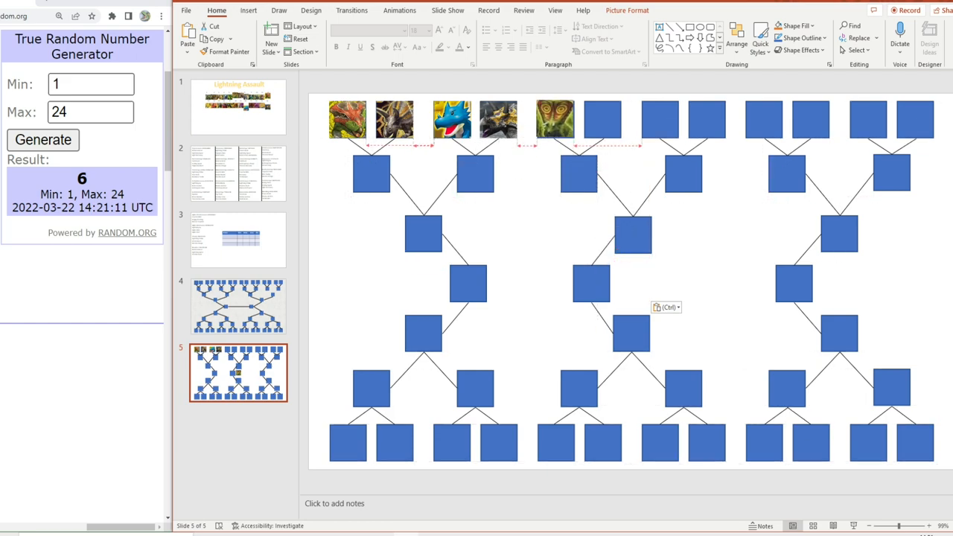
{"action": "left_click", "coordinate": [554, 119]}
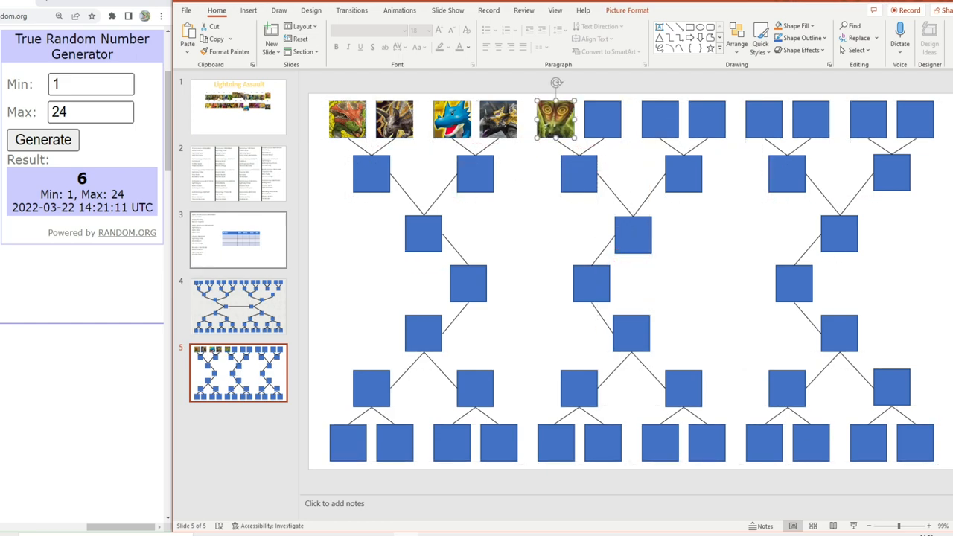
Copy card 21 into the middle bracket's second top box and draw a new number.
{"action": "left_click", "coordinate": [238, 108]}
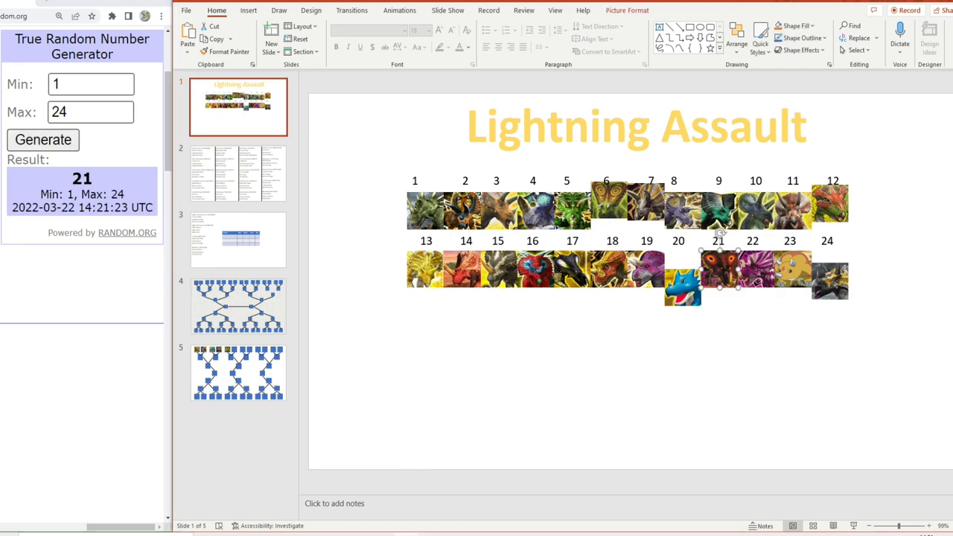
{"action": "right_click", "coordinate": [718, 280]}
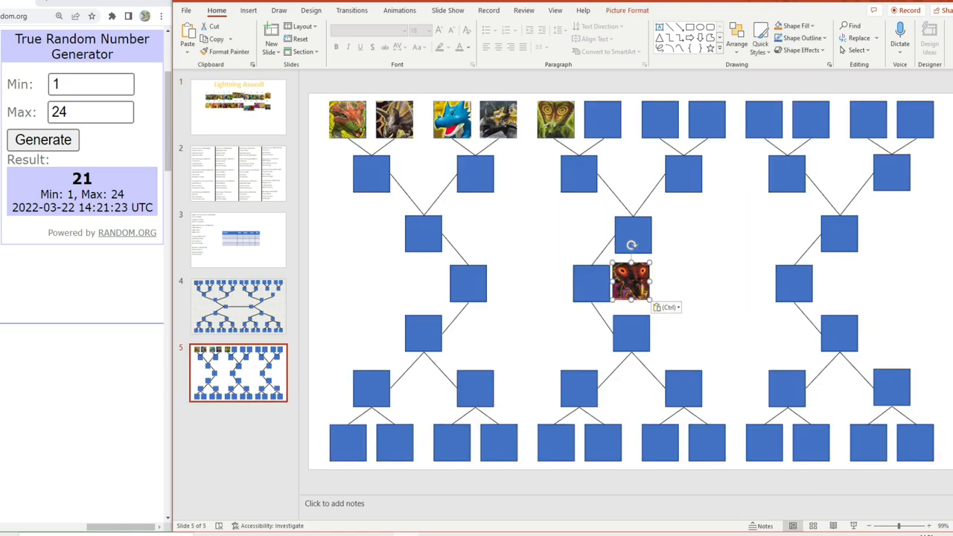
{"action": "left_click_drag", "start_coordinate": [632, 282], "coordinate": [604, 119]}
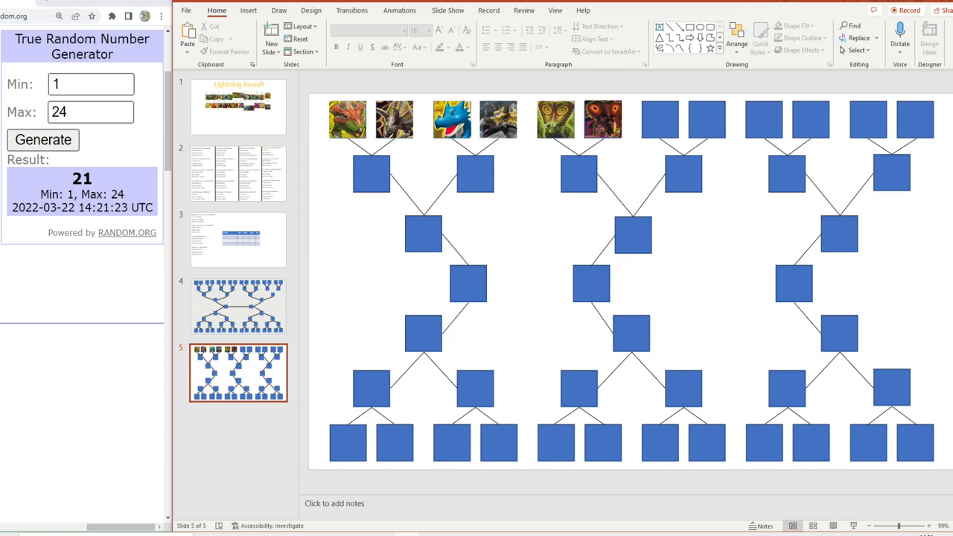
{"action": "left_click", "coordinate": [238, 107]}
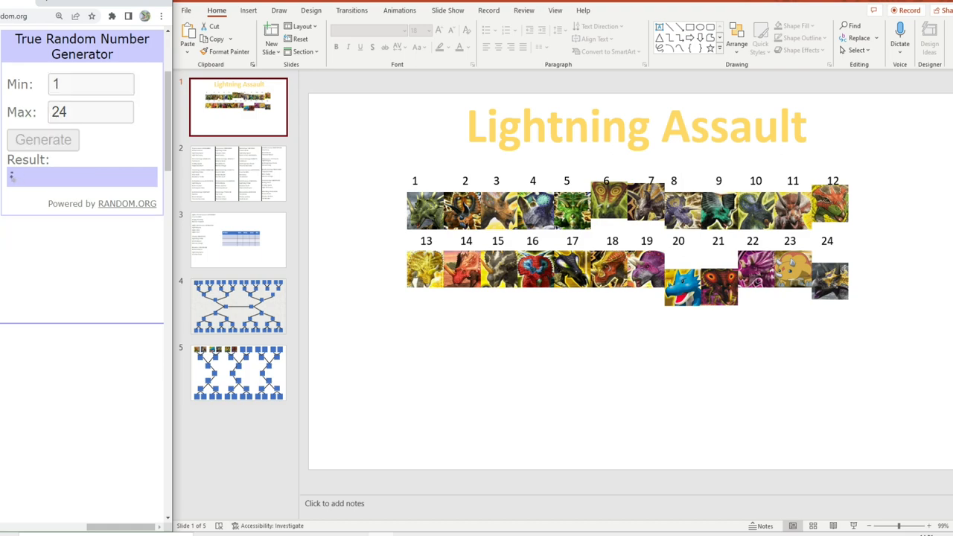
{"action": "left_click", "coordinate": [42, 140]}
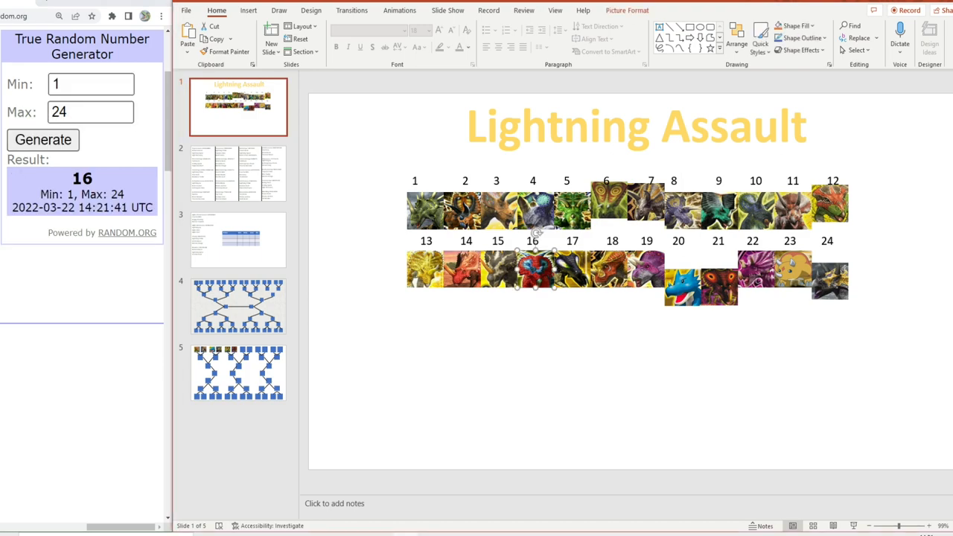
Copy cards 16 and 13 into the middle bracket's third and fourth top boxes.
{"action": "left_click", "coordinate": [535, 280]}
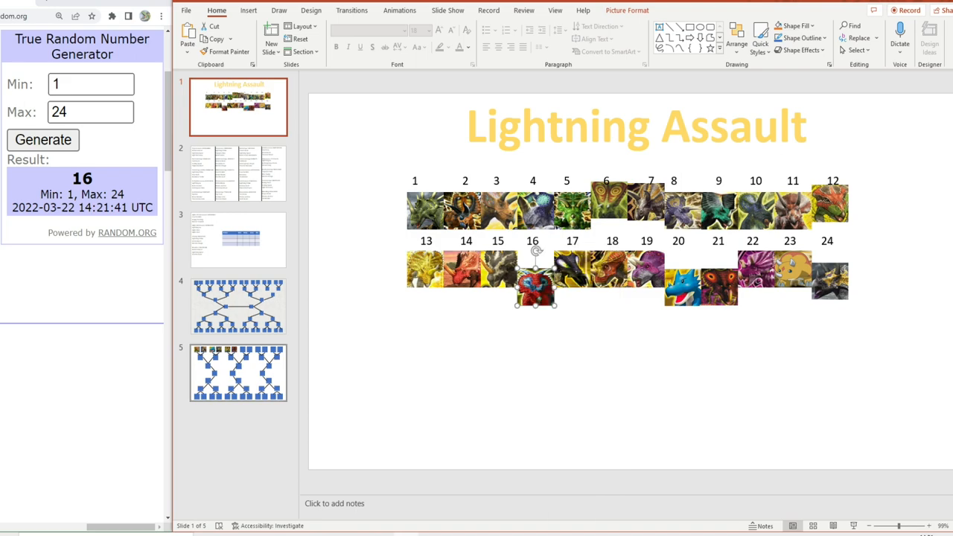
{"action": "left_click", "coordinate": [239, 372]}
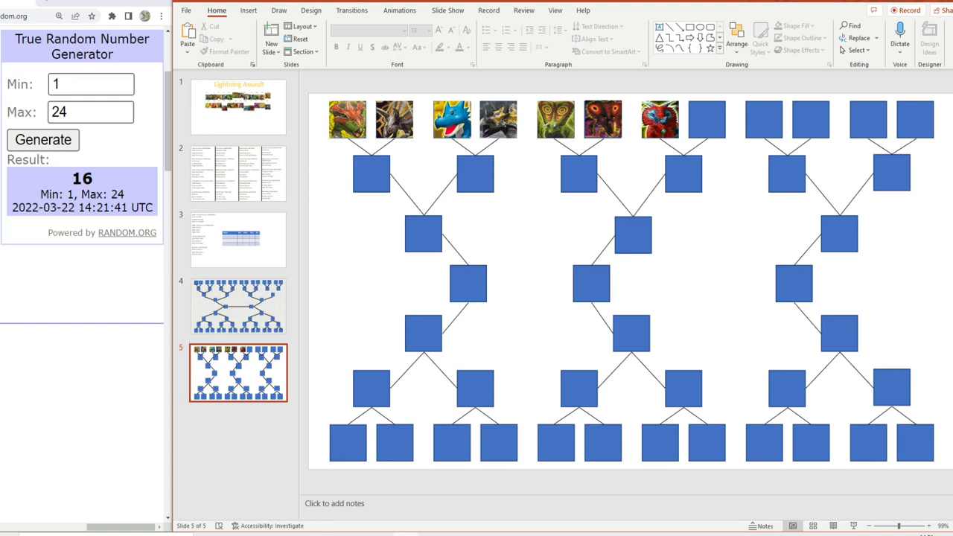
{"action": "left_click", "coordinate": [239, 108]}
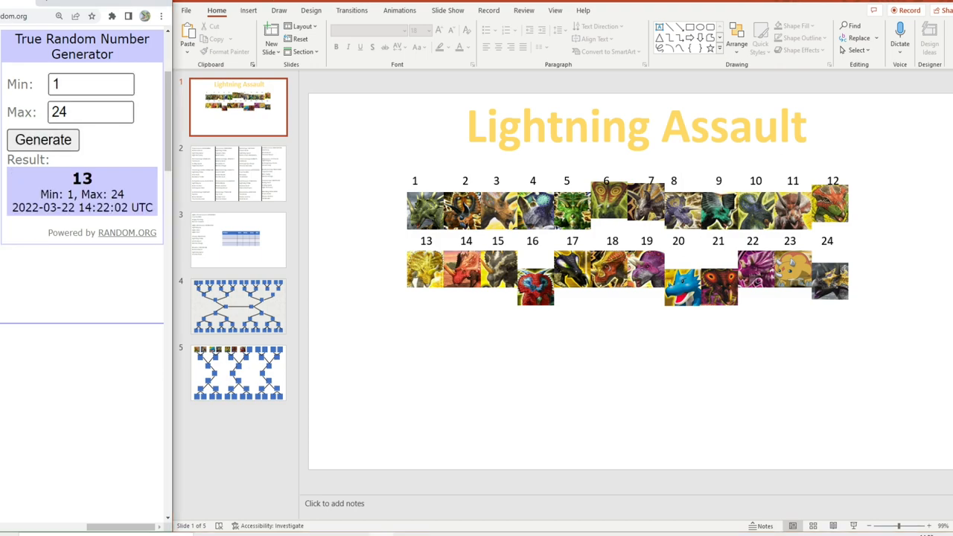
{"action": "left_click", "coordinate": [424, 280]}
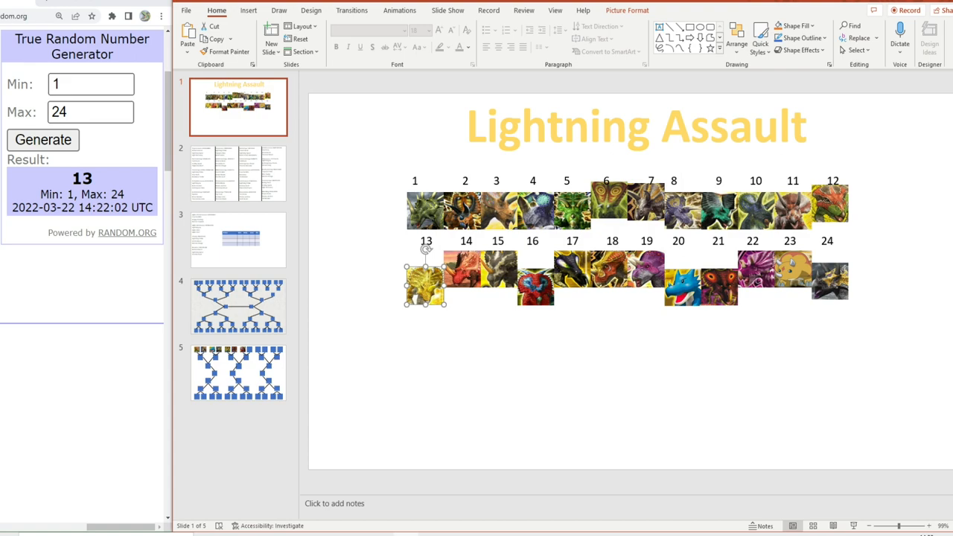
{"action": "left_click", "coordinate": [238, 372]}
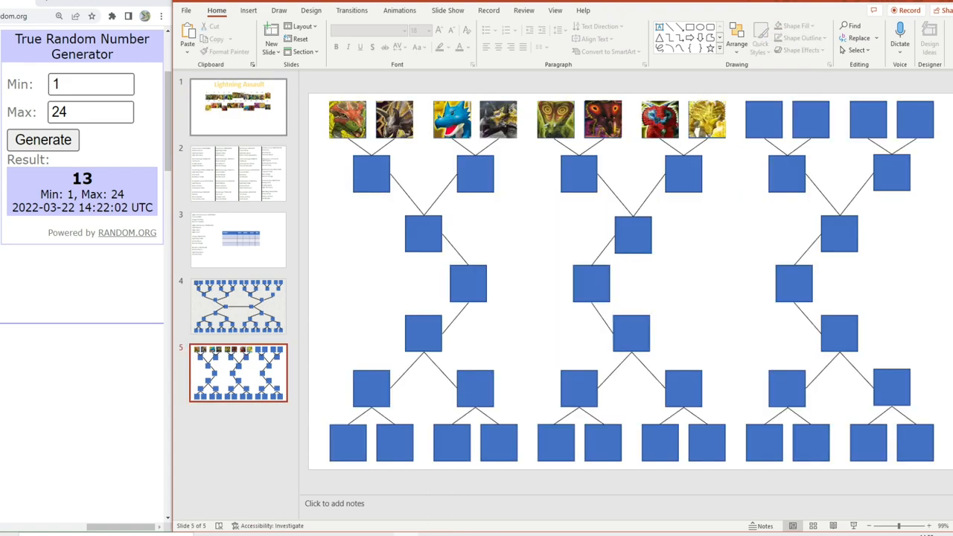
{"action": "left_click", "coordinate": [239, 107]}
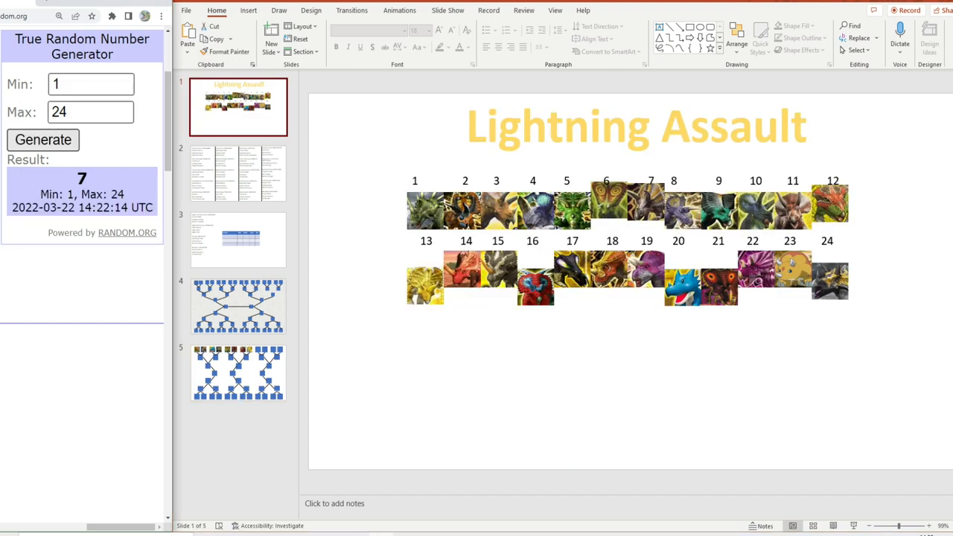
Draw a number and paste card 18 into the right bracket's first top box.
{"action": "left_click", "coordinate": [42, 140]}
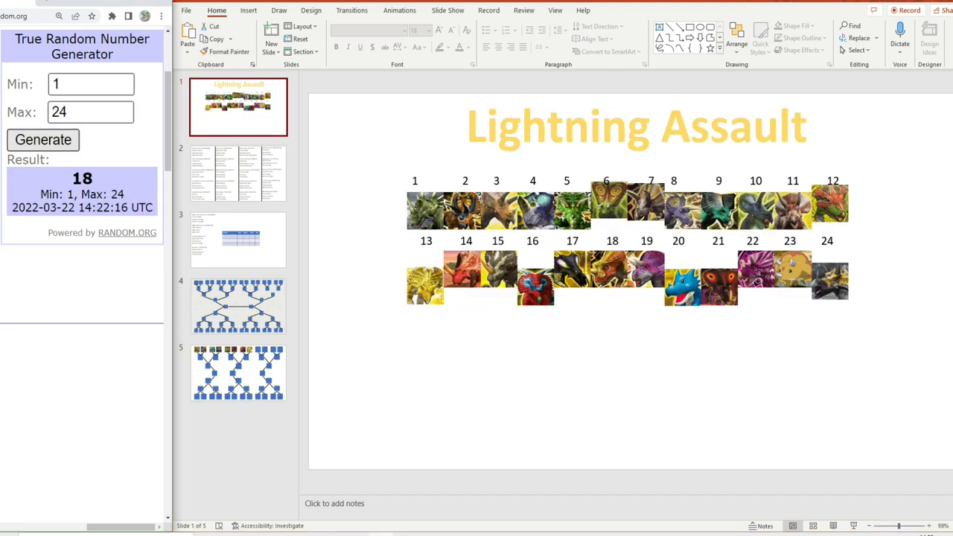
{"action": "left_click", "coordinate": [613, 281]}
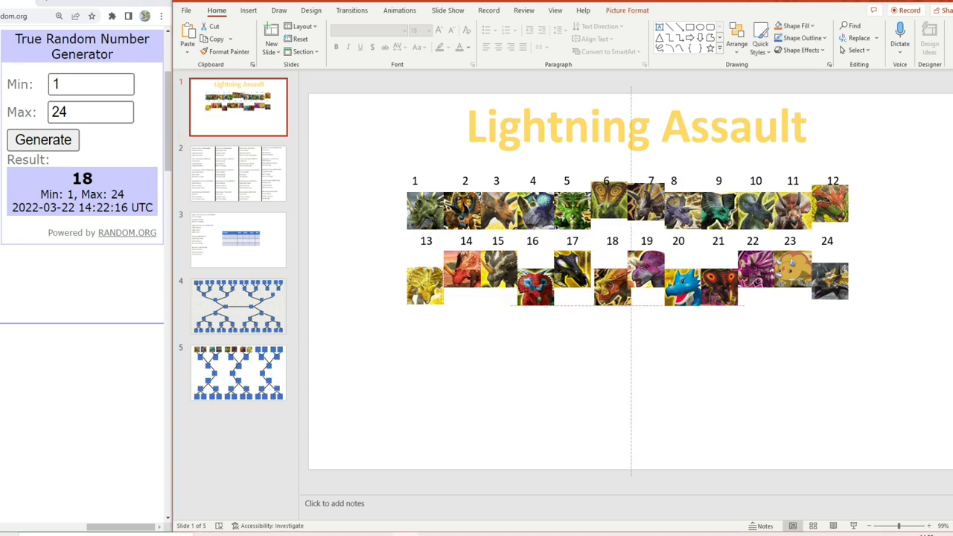
{"action": "left_click", "coordinate": [238, 372]}
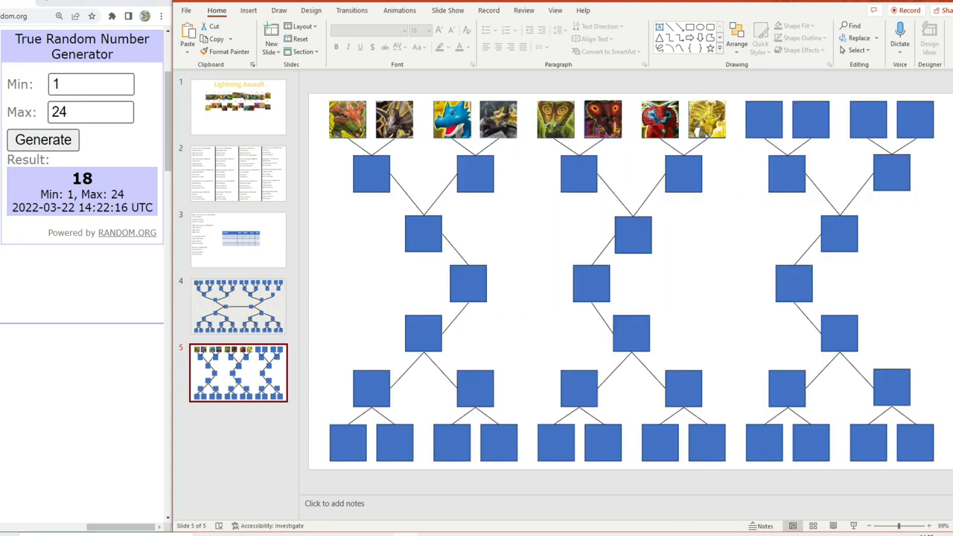
{"action": "key", "text": "ctrl+v"}
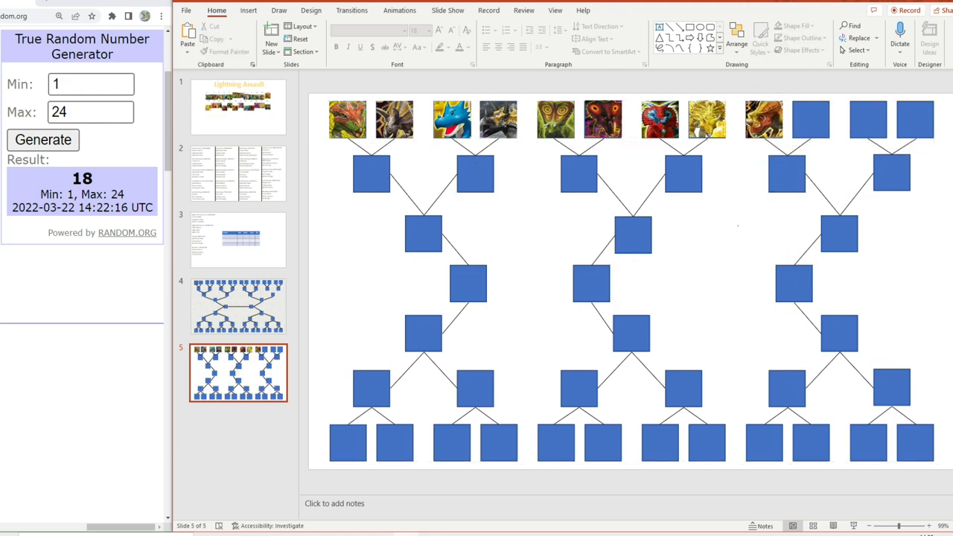
Copy card 15 onto the bracket slide for the right bracket's second top box.
{"action": "left_click", "coordinate": [238, 107]}
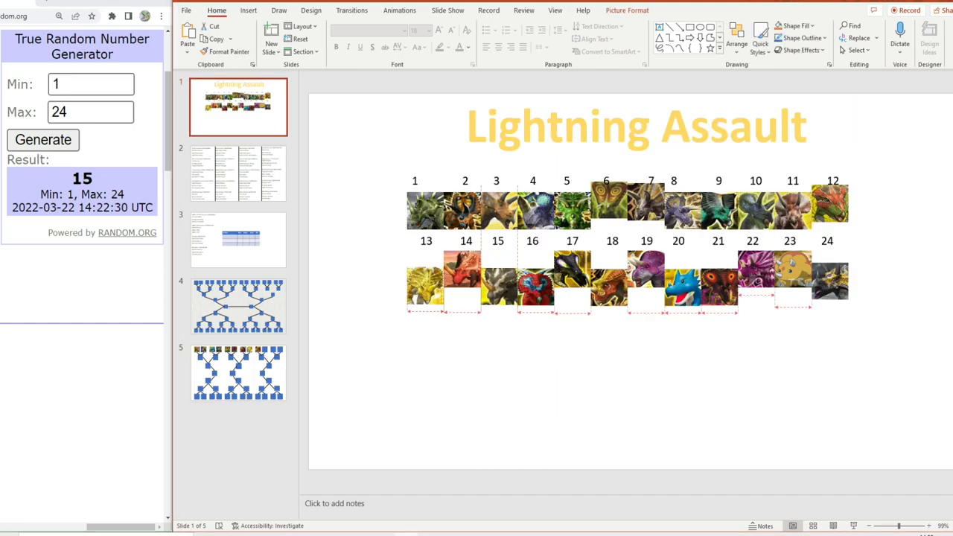
{"action": "left_click", "coordinate": [498, 281]}
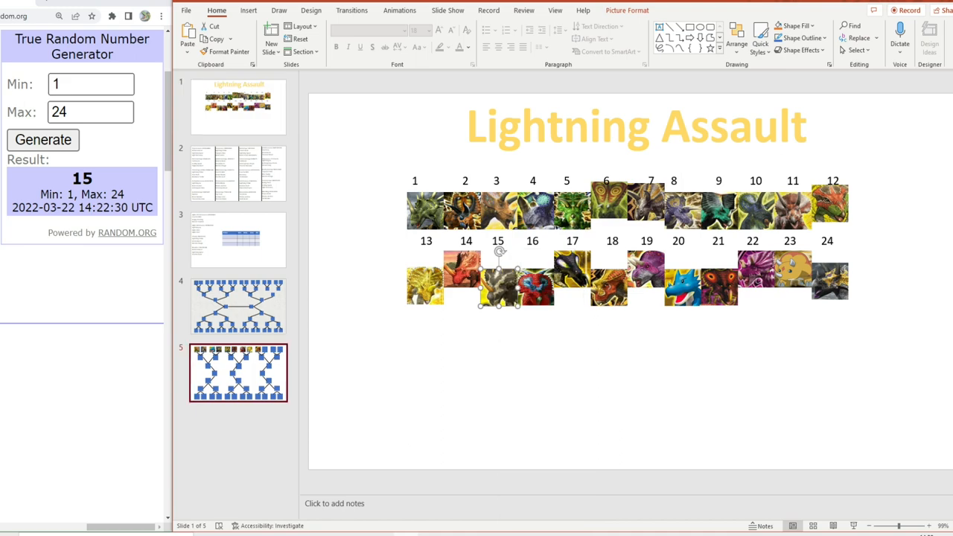
{"action": "left_click", "coordinate": [238, 372]}
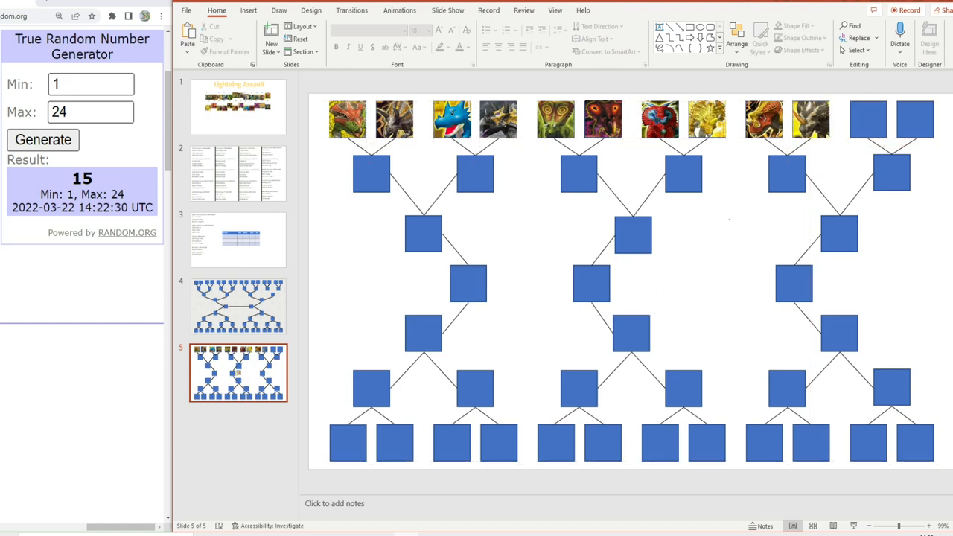
{"action": "mouse_move", "coordinate": [238, 104]}
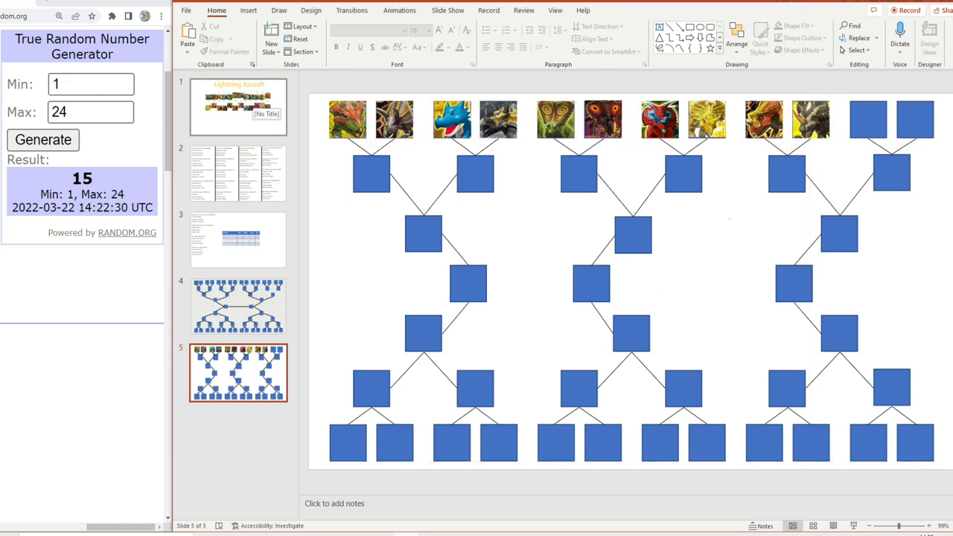
{"action": "left_click", "coordinate": [239, 107]}
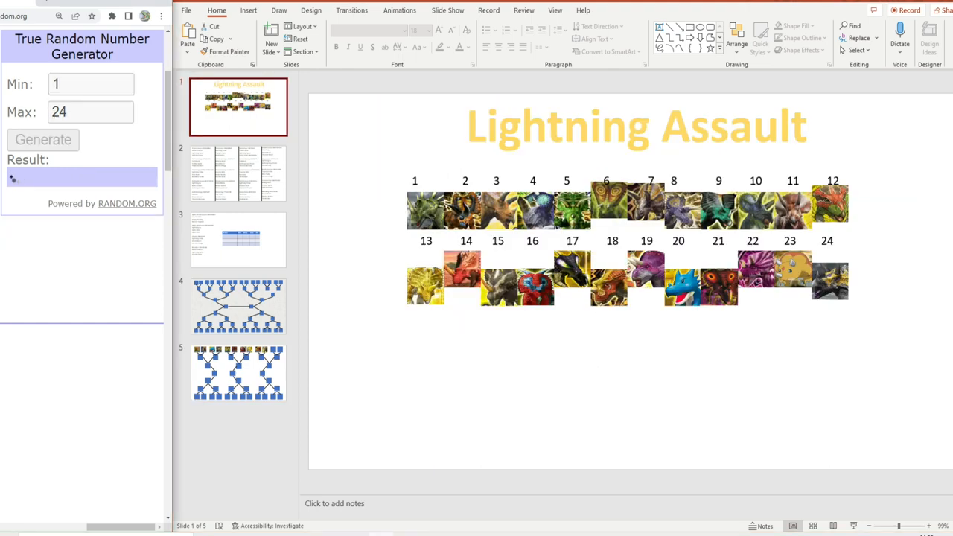
Draw and paste cards 17 and 14 into the last two top-row boxes.
{"action": "left_click", "coordinate": [44, 140]}
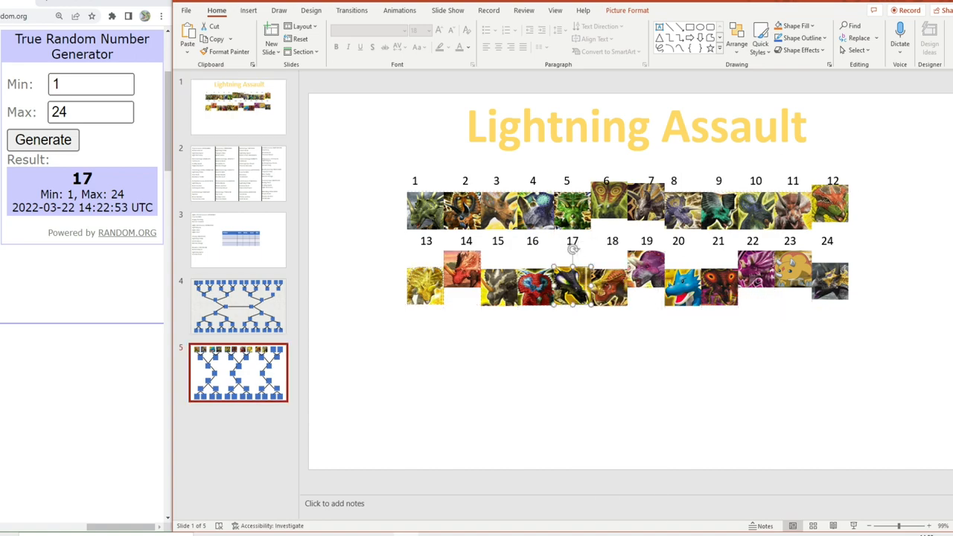
{"action": "left_click", "coordinate": [238, 373]}
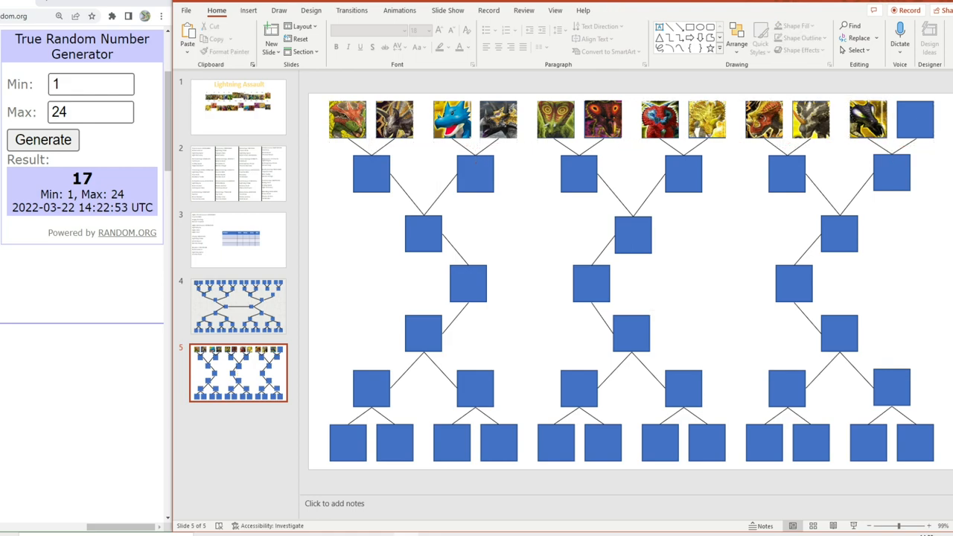
{"action": "left_click", "coordinate": [238, 107]}
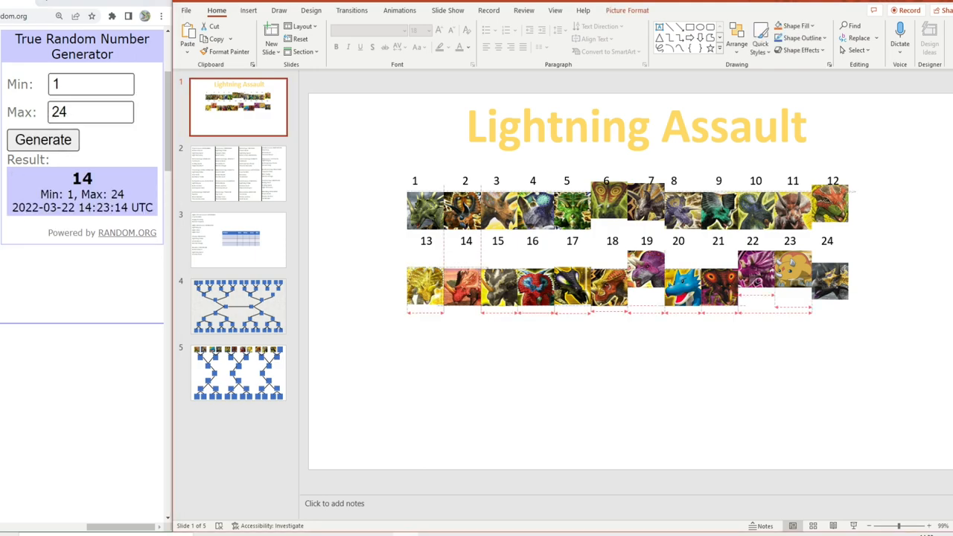
{"action": "left_click", "coordinate": [456, 286]}
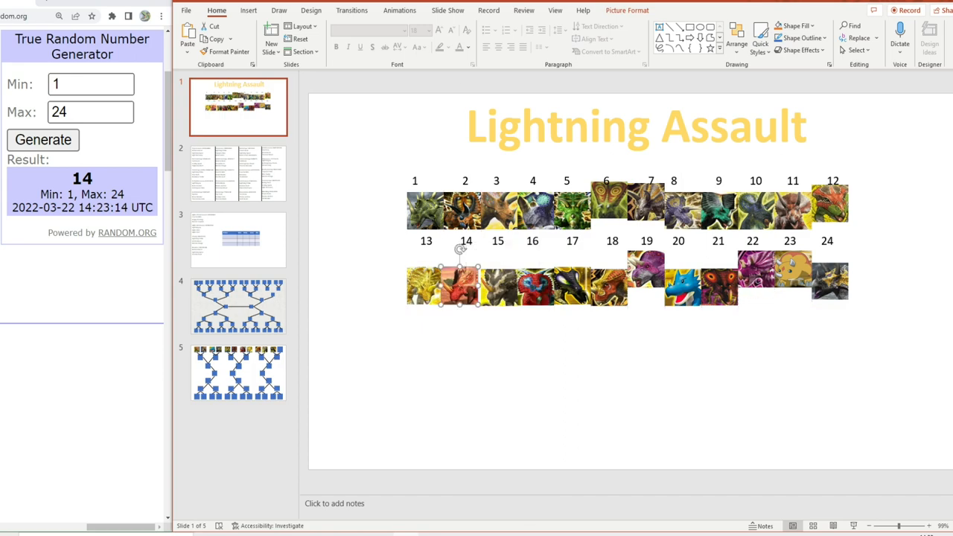
{"action": "left_click", "coordinate": [239, 373]}
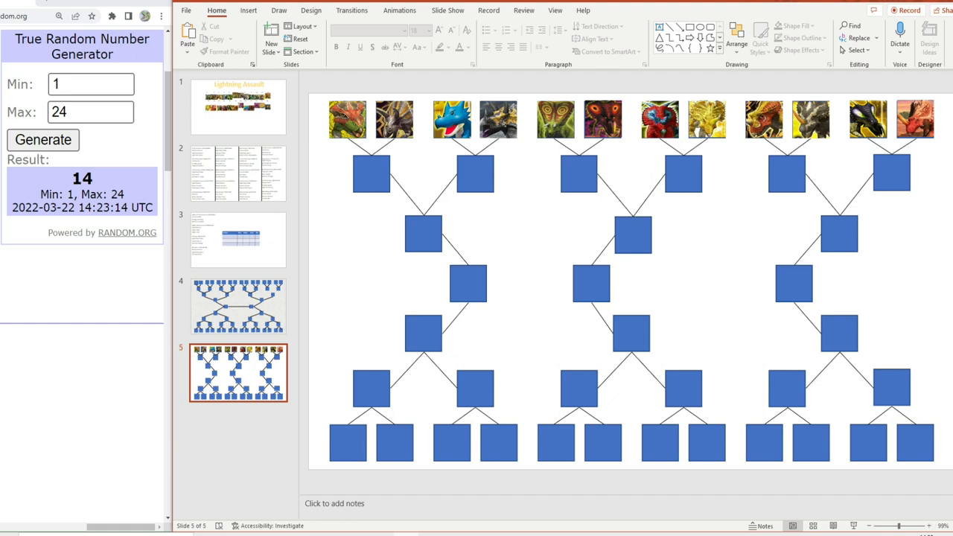
{"action": "mouse_move", "coordinate": [239, 107]}
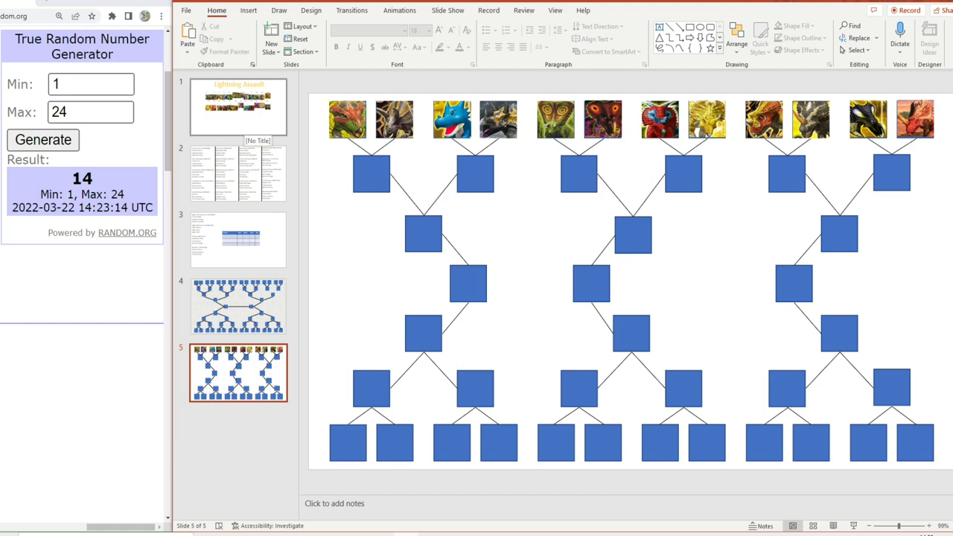
Draw a random number up to 12 and copy card 10 for the next round.
{"action": "left_click", "coordinate": [238, 107]}
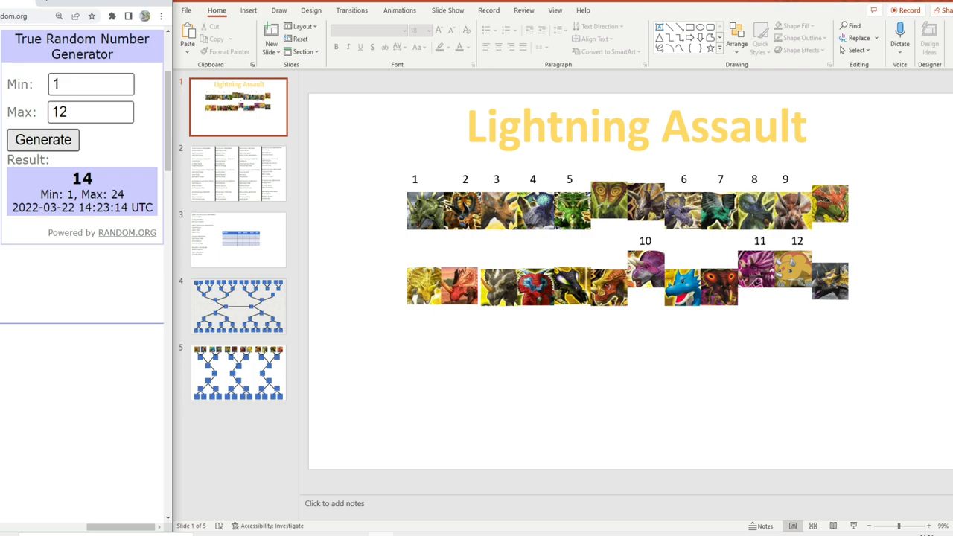
{"action": "left_click", "coordinate": [44, 140]}
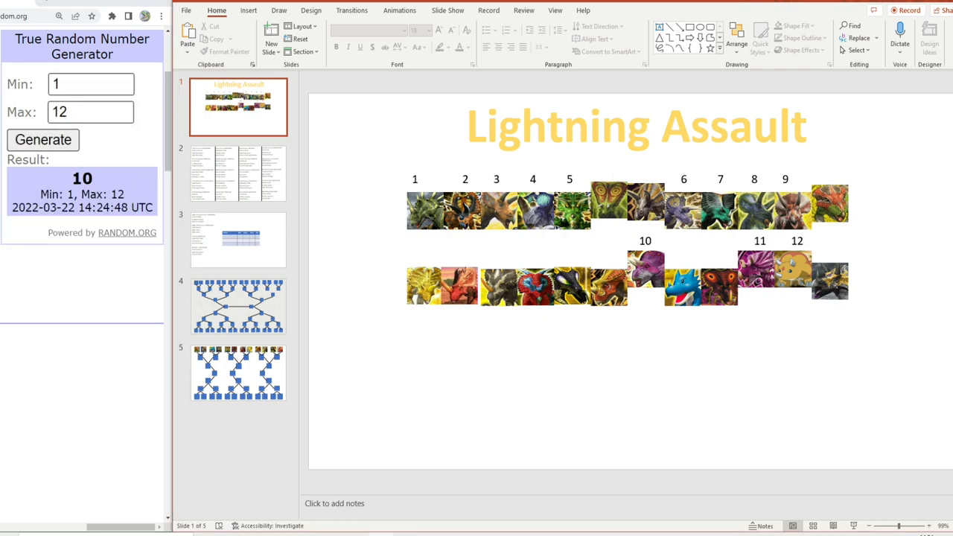
{"action": "right_click", "coordinate": [626, 286]}
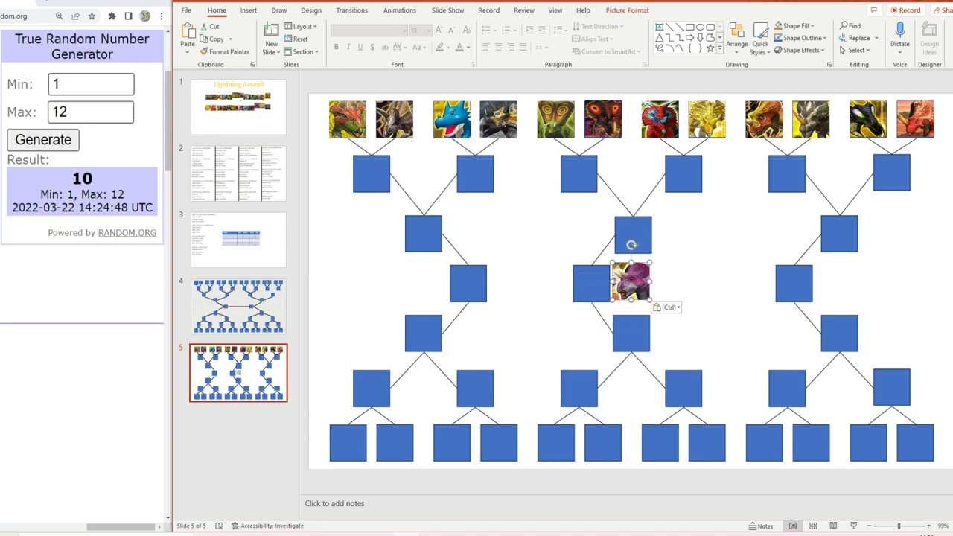
Move cards 10 and 9 into the first two bottom-row bracket boxes.
{"action": "left_click_drag", "start_coordinate": [628, 283], "coordinate": [345, 444]}
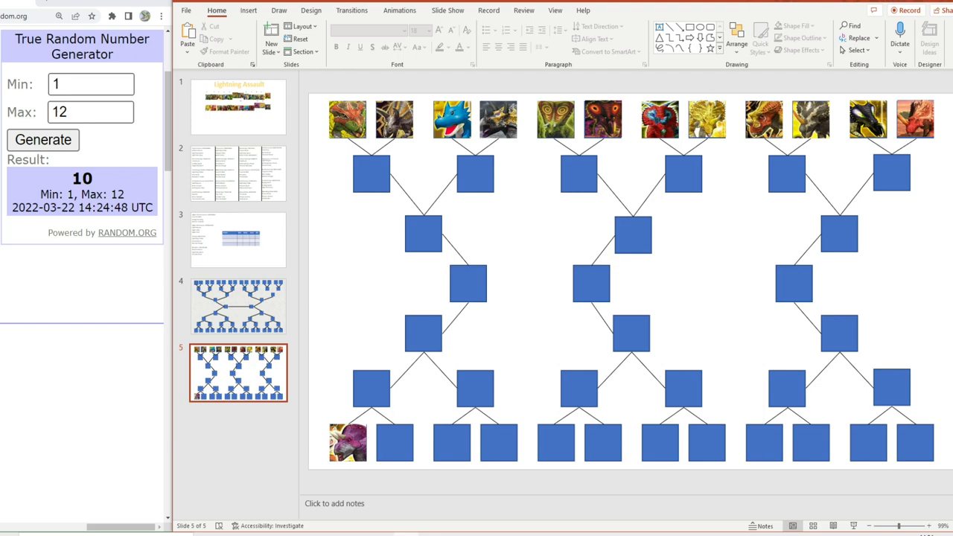
{"action": "mouse_move", "coordinate": [239, 305]}
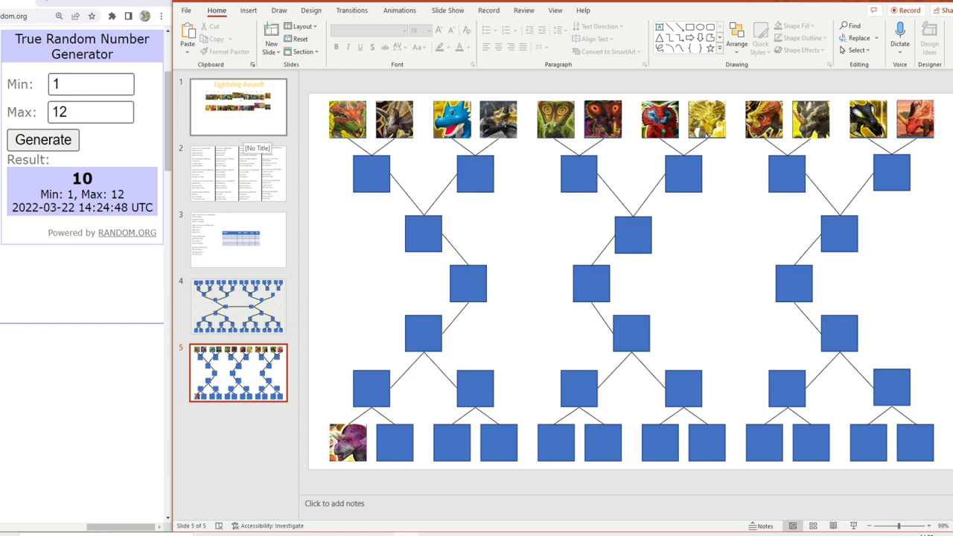
{"action": "left_click", "coordinate": [238, 107]}
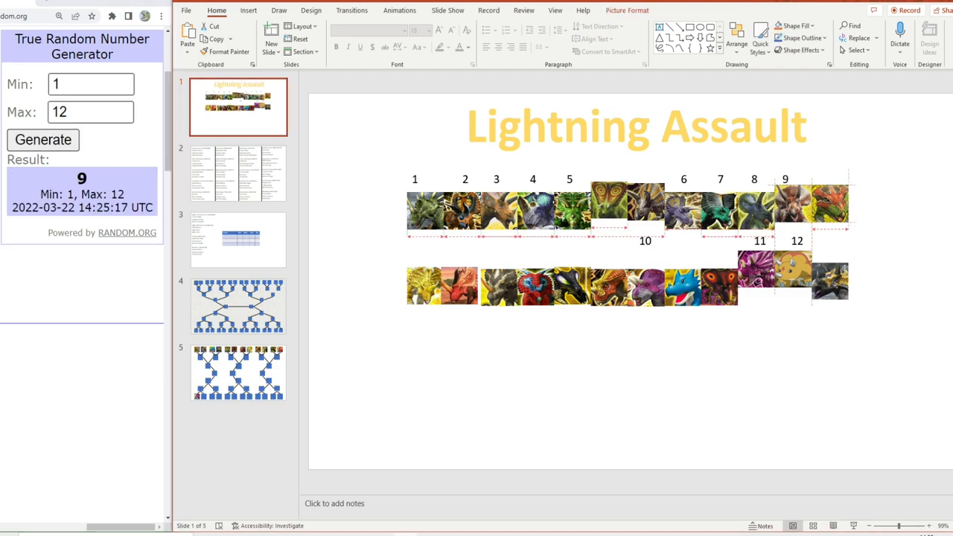
{"action": "left_click", "coordinate": [238, 373]}
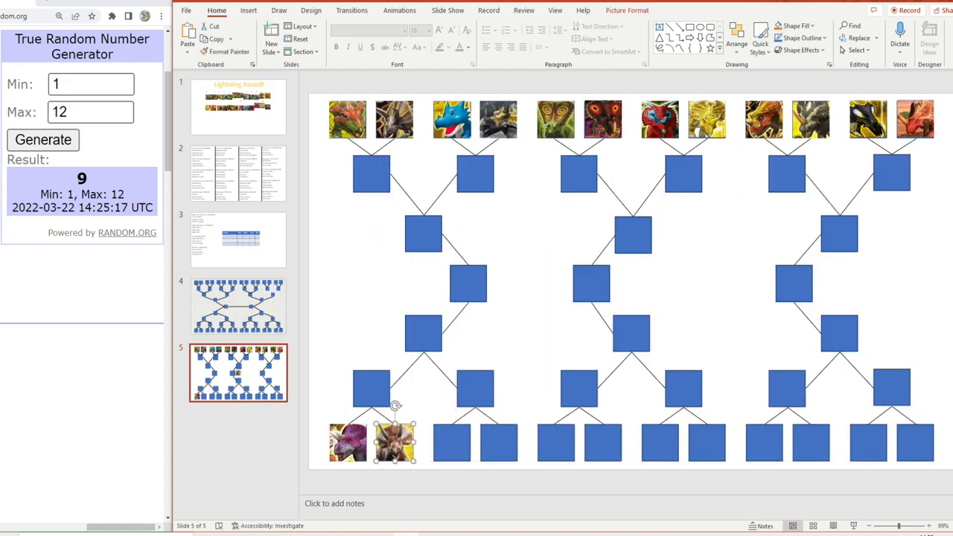
{"action": "left_click", "coordinate": [238, 107]}
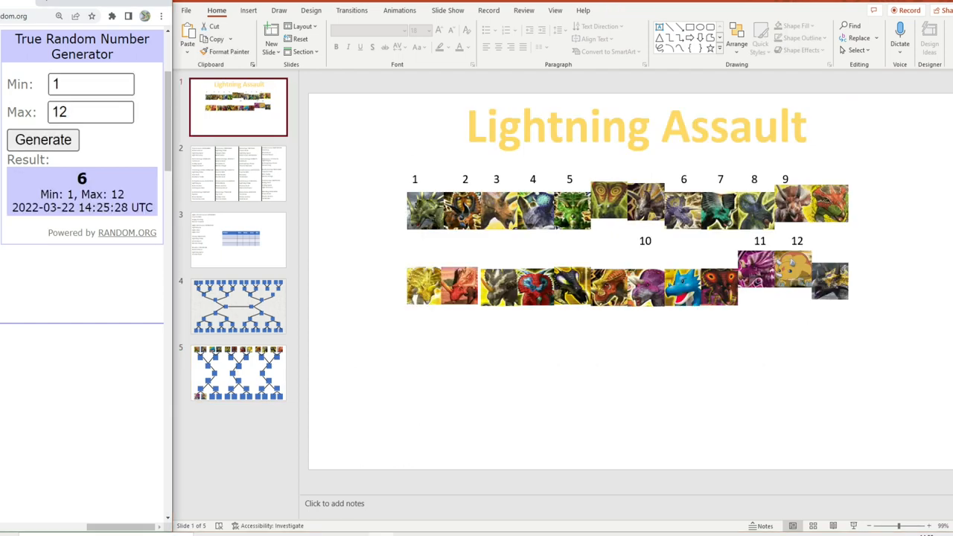
Move cards 6 and 11 from the card slide into the third and fourth bottom-row boxes.
{"action": "left_click", "coordinate": [683, 207]}
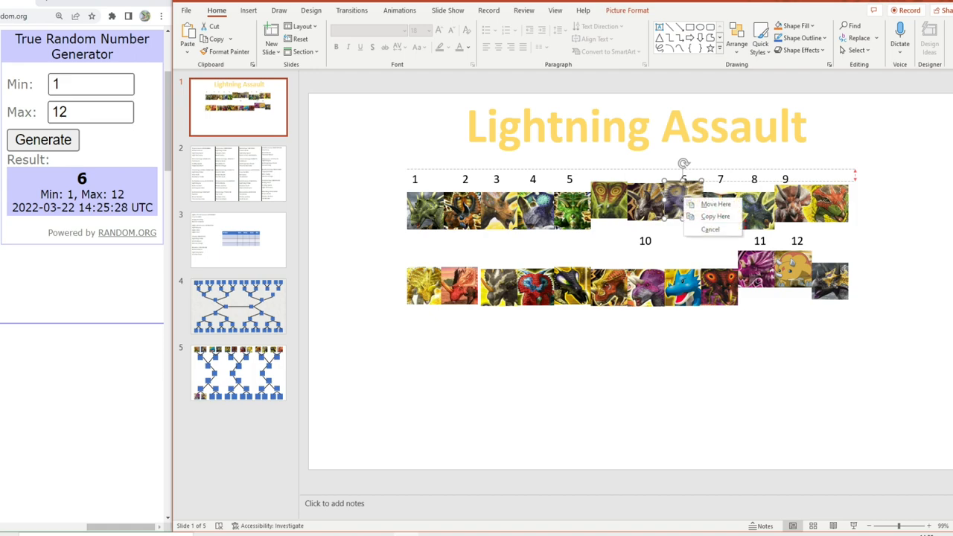
{"action": "left_click", "coordinate": [238, 372]}
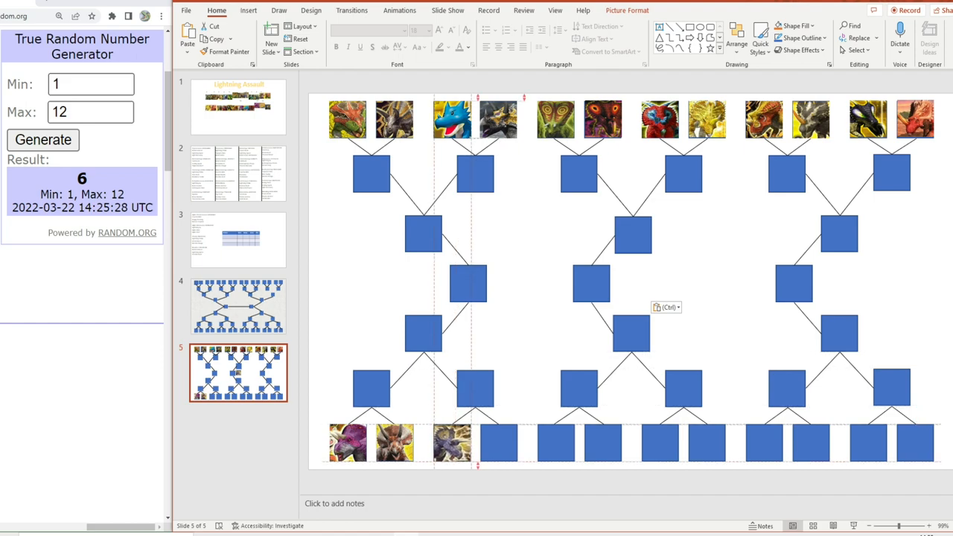
{"action": "left_click", "coordinate": [238, 107]}
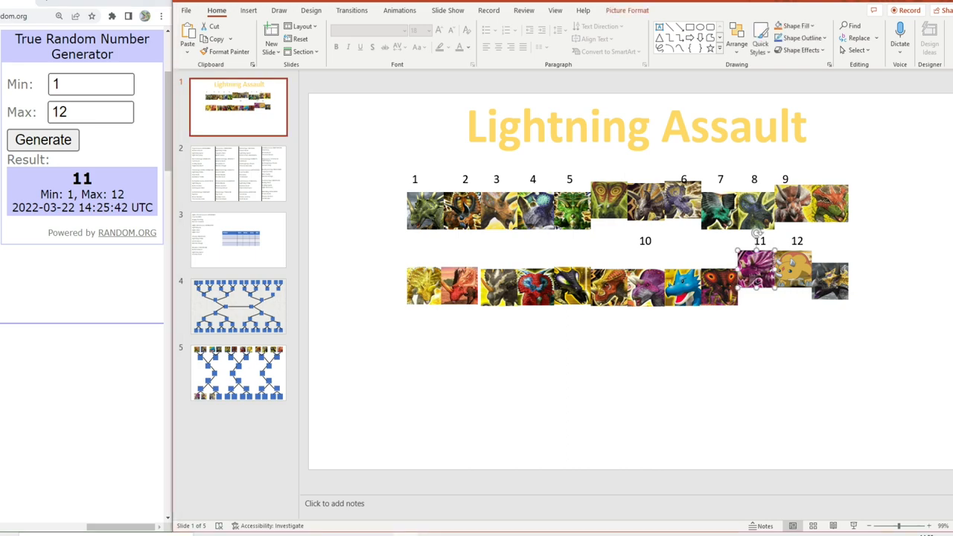
{"action": "left_click_drag", "start_coordinate": [758, 265], "coordinate": [758, 286]}
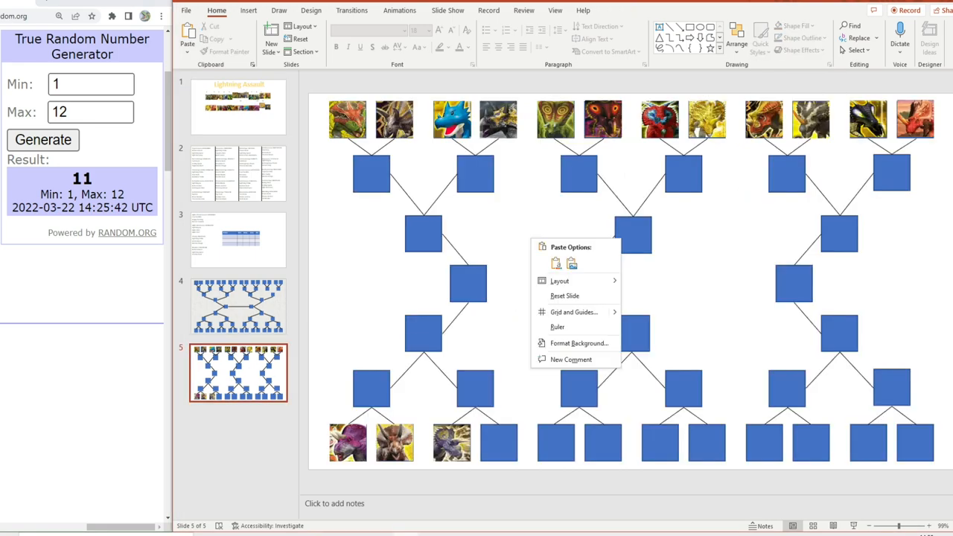
{"action": "left_click", "coordinate": [555, 262]}
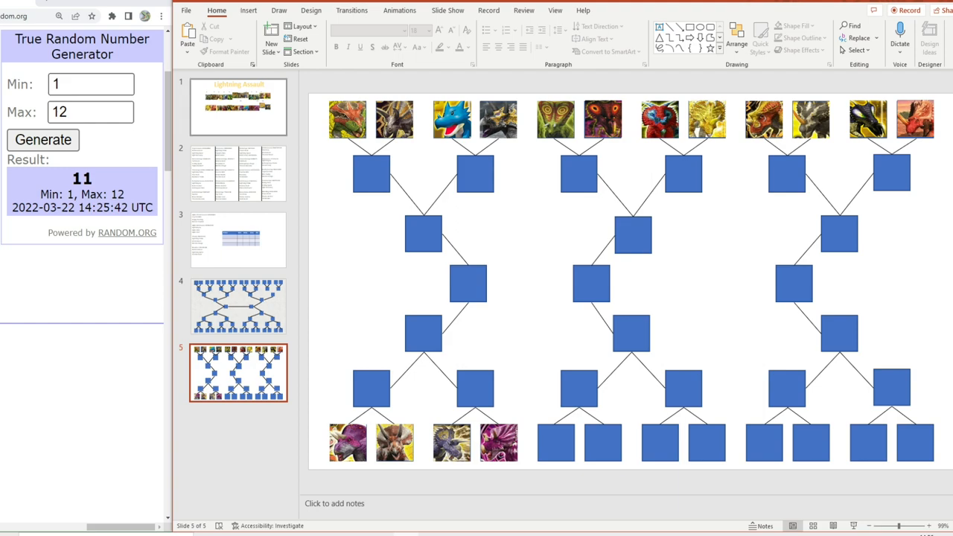
{"action": "left_click", "coordinate": [239, 107]}
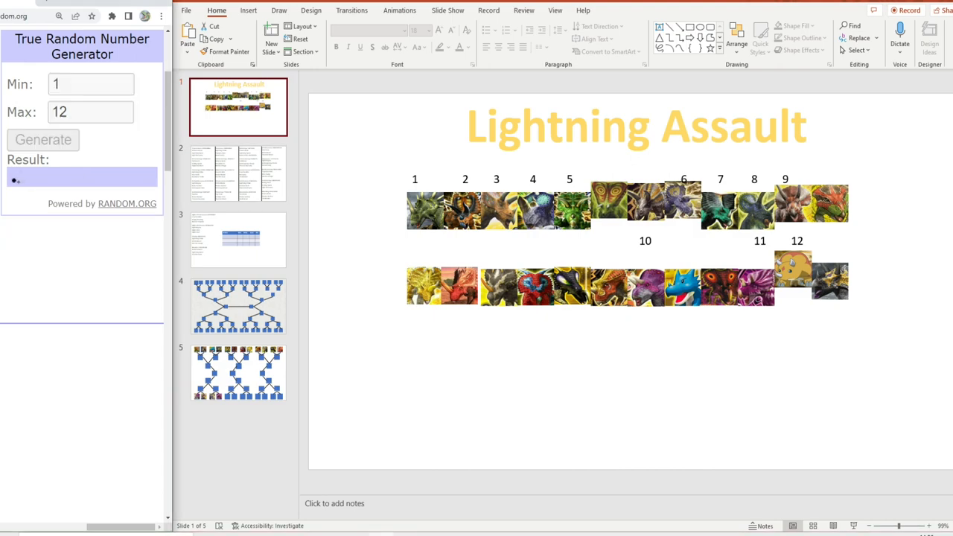
{"action": "left_click", "coordinate": [42, 140]}
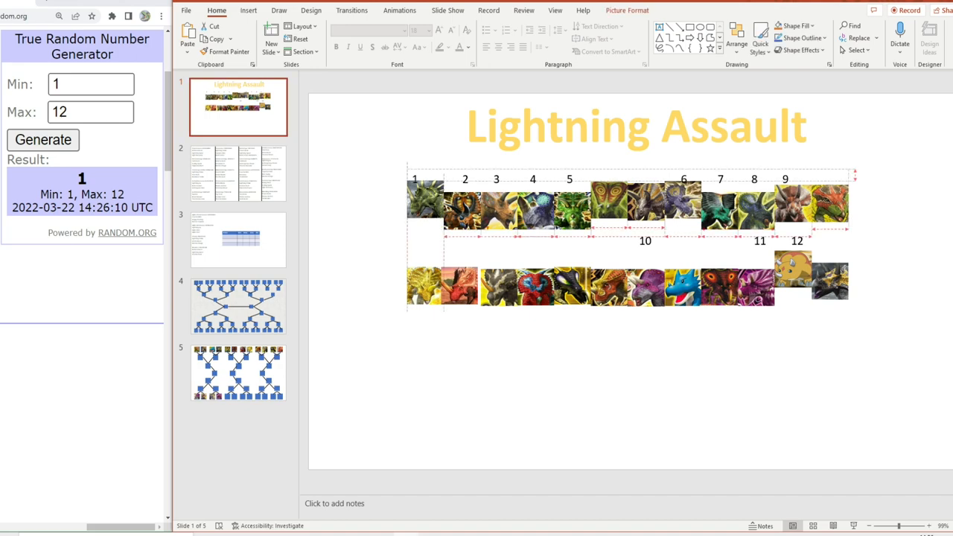
{"action": "left_click", "coordinate": [238, 372]}
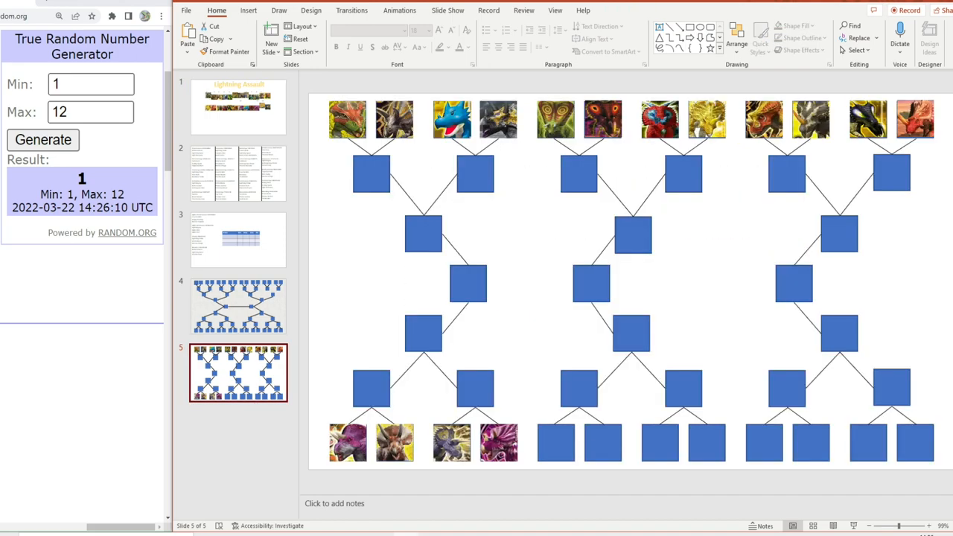
{"action": "key", "text": "ctrl+v"}
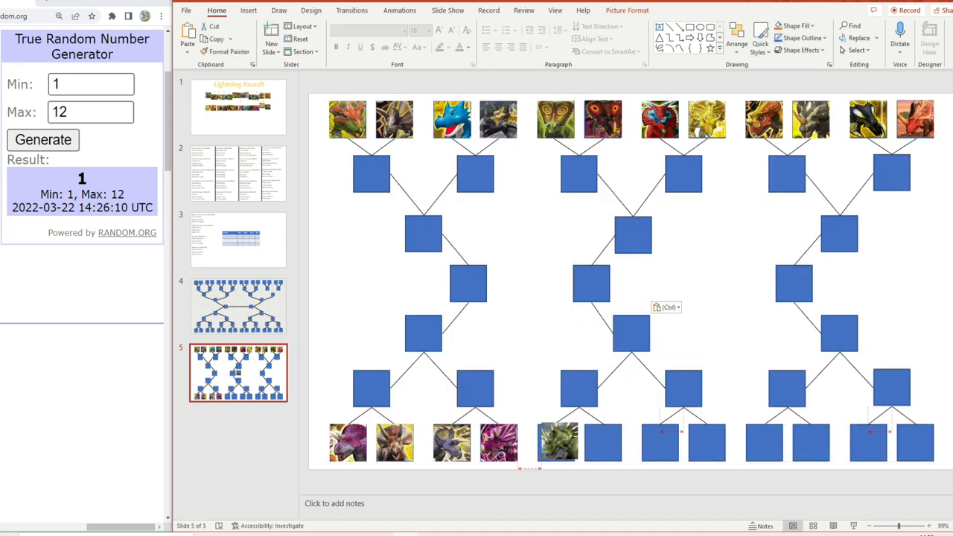
{"action": "left_click", "coordinate": [238, 173]}
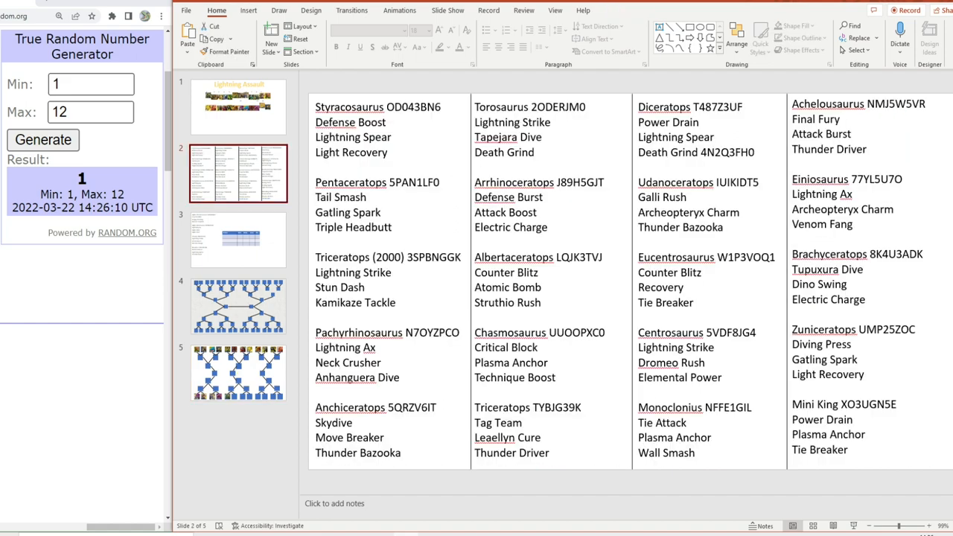
{"action": "left_click", "coordinate": [239, 108]}
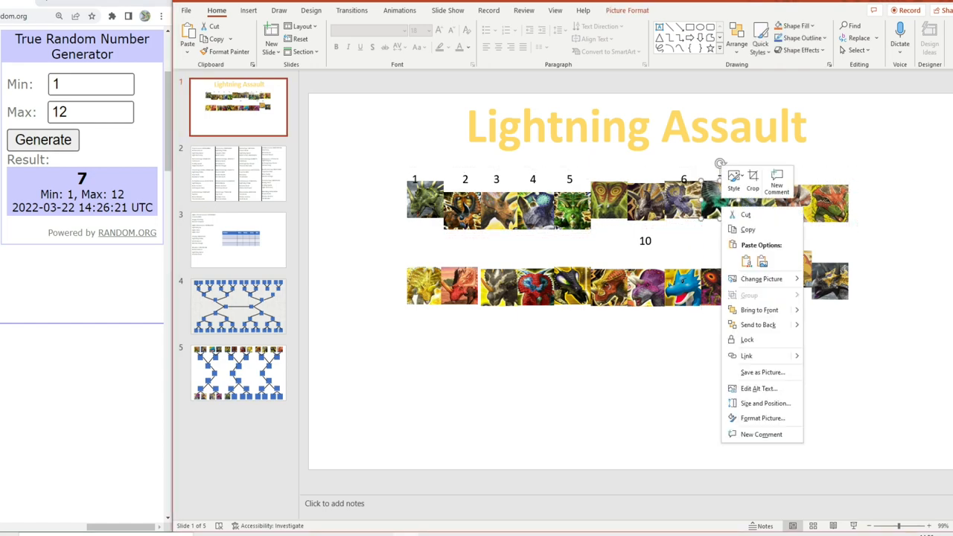
{"action": "left_click", "coordinate": [239, 372]}
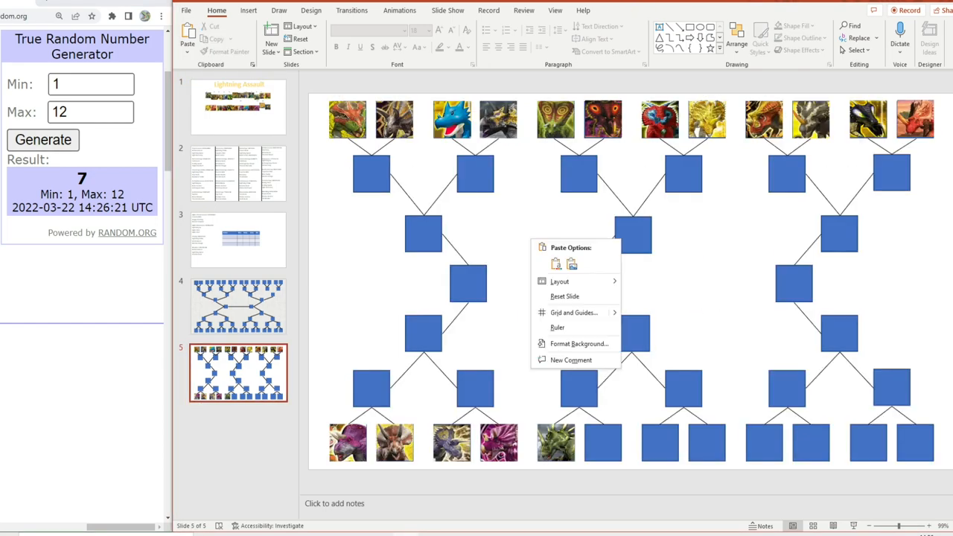
{"action": "left_click", "coordinate": [555, 262]}
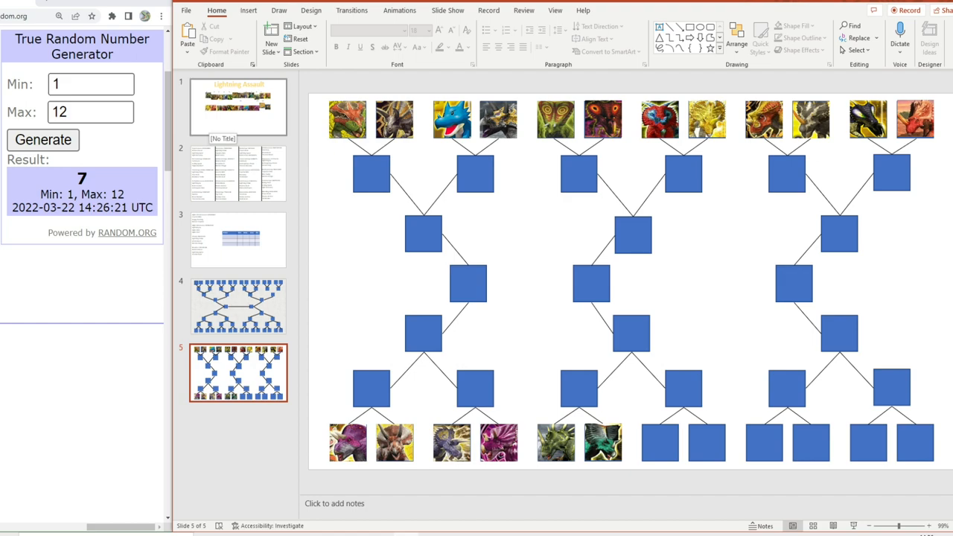
{"action": "left_click", "coordinate": [238, 108]}
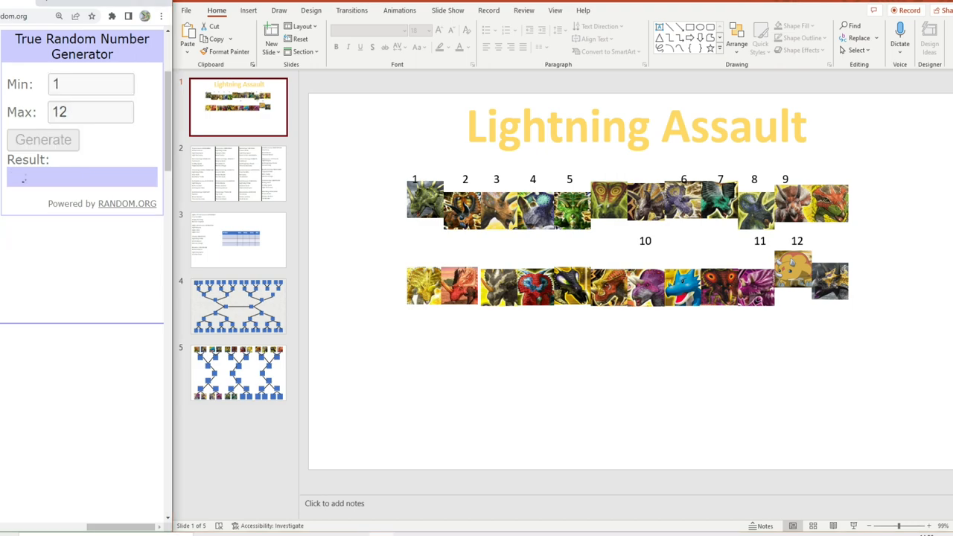
{"action": "left_click", "coordinate": [43, 140]}
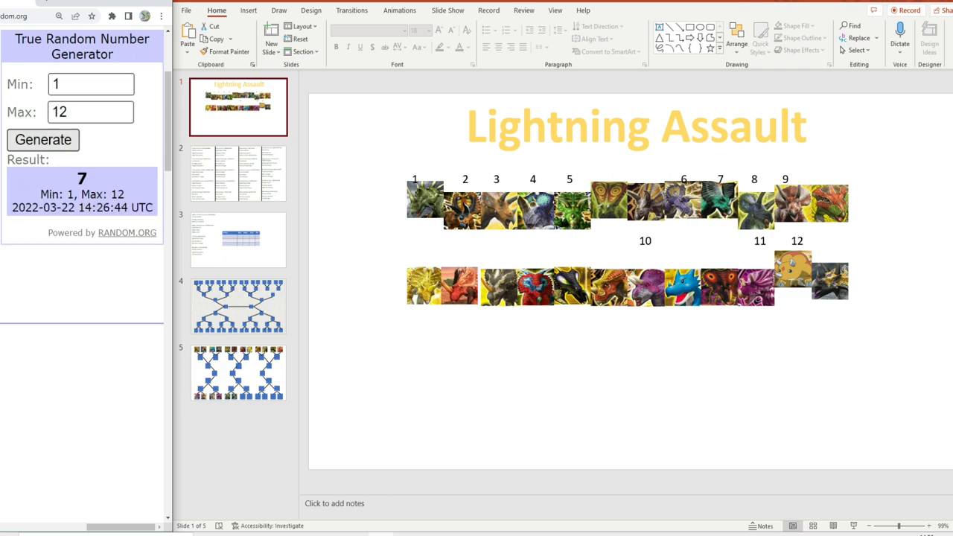
{"action": "left_click", "coordinate": [41, 140]}
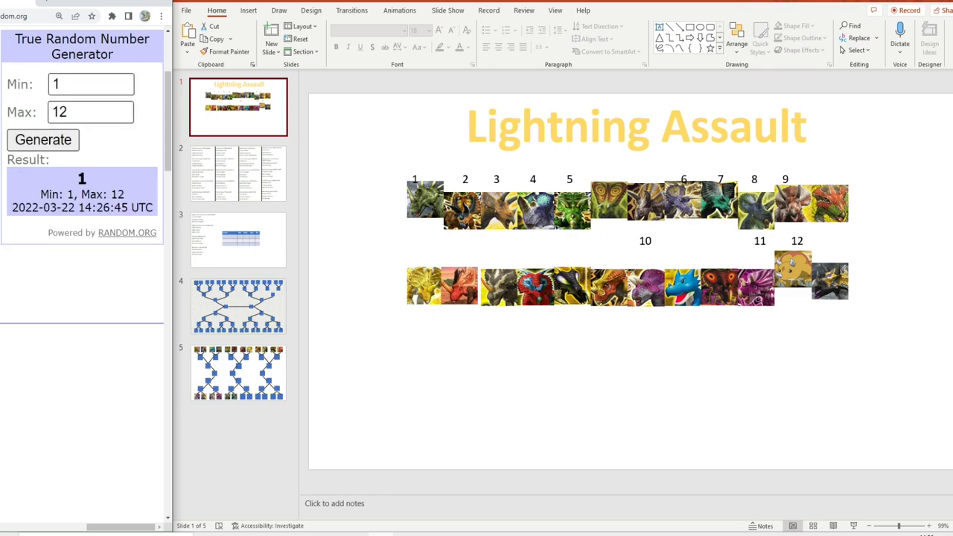
{"action": "left_click", "coordinate": [41, 140]}
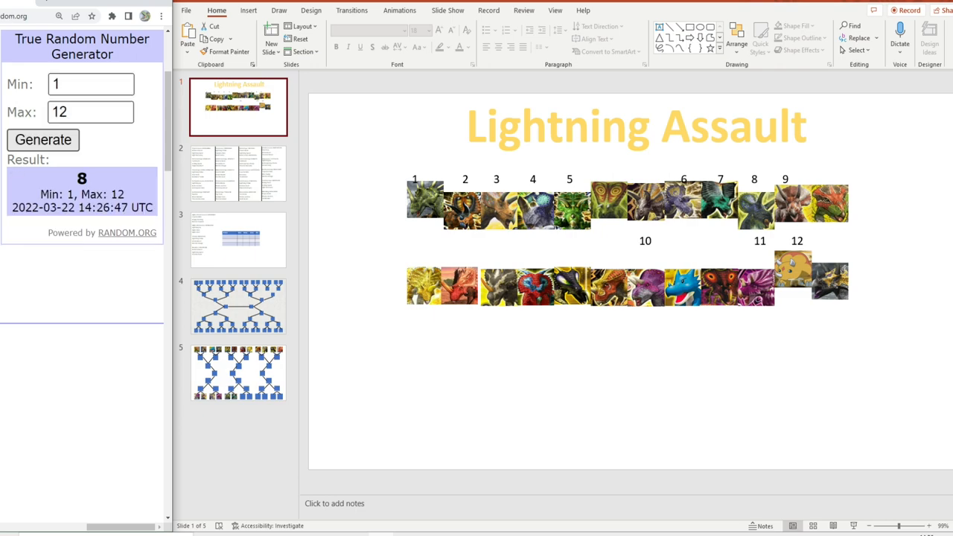
Copy card 8 from the card slide into the seventh bottom-row box.
{"action": "left_click", "coordinate": [753, 202]}
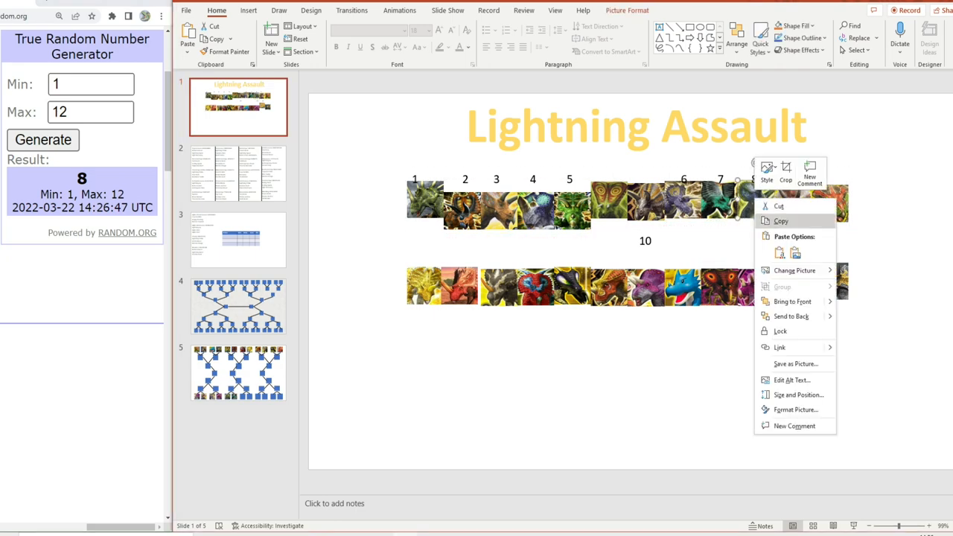
{"action": "left_click", "coordinate": [239, 373]}
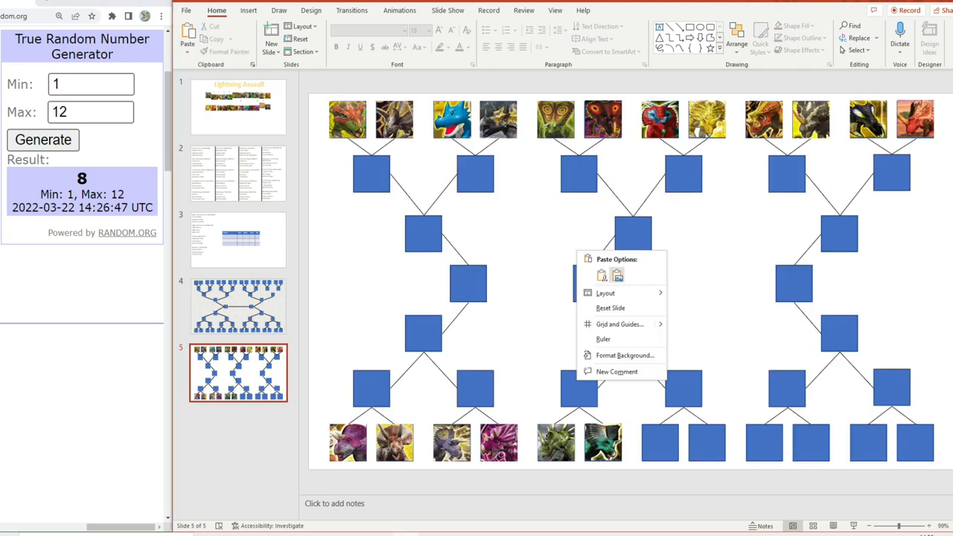
{"action": "left_click", "coordinate": [602, 274]}
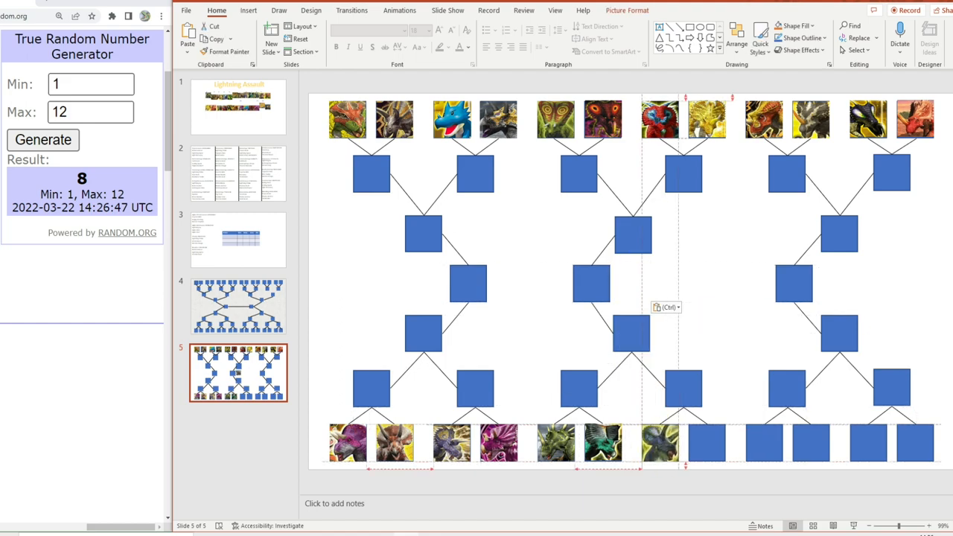
{"action": "left_click", "coordinate": [238, 107]}
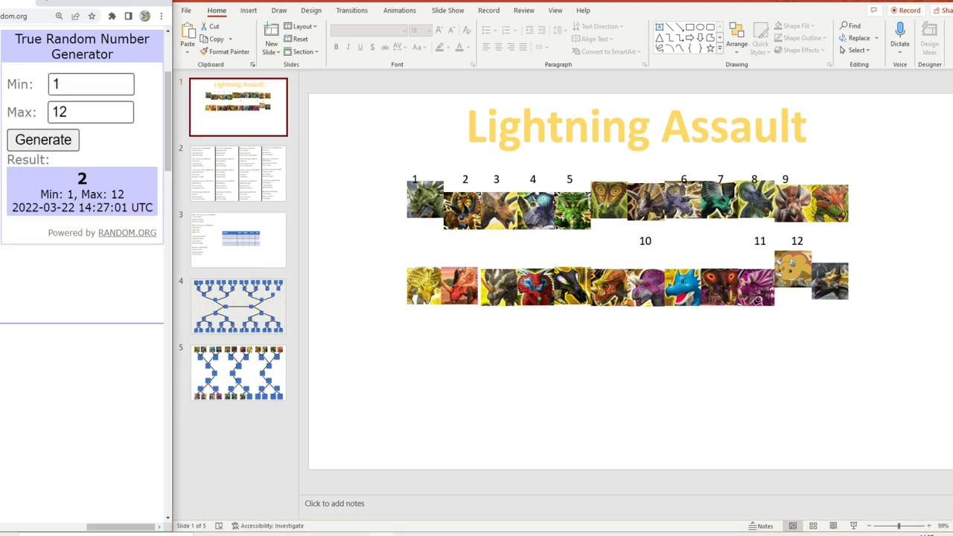
Place card 2 into the eighth bottom-row box and narrow the random range to 1–4.
{"action": "right_click", "coordinate": [462, 208]}
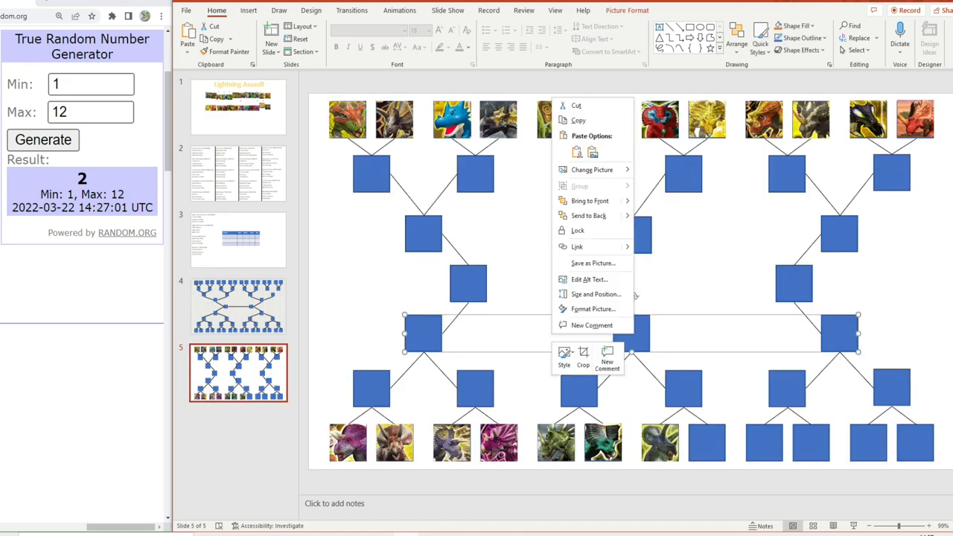
{"action": "left_click", "coordinate": [578, 152]}
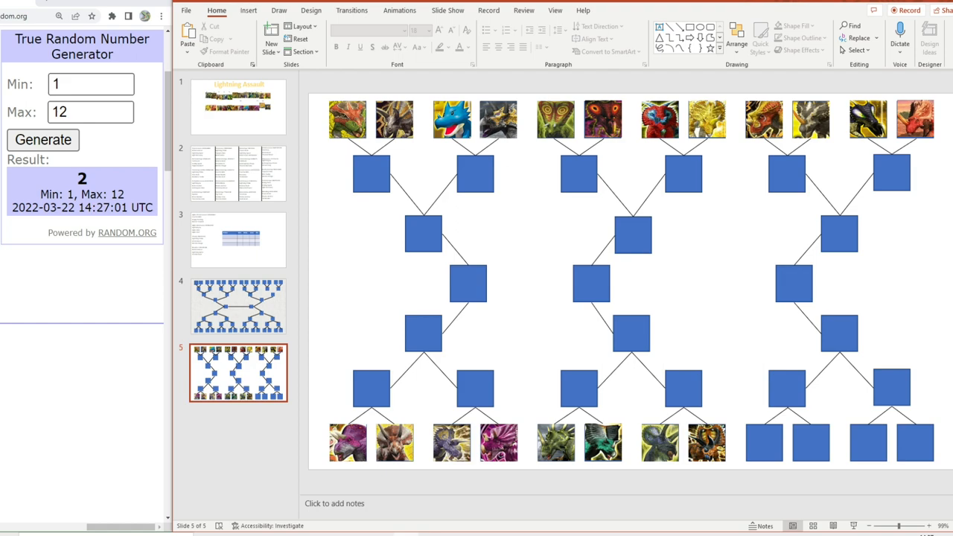
{"action": "left_click", "coordinate": [238, 107]}
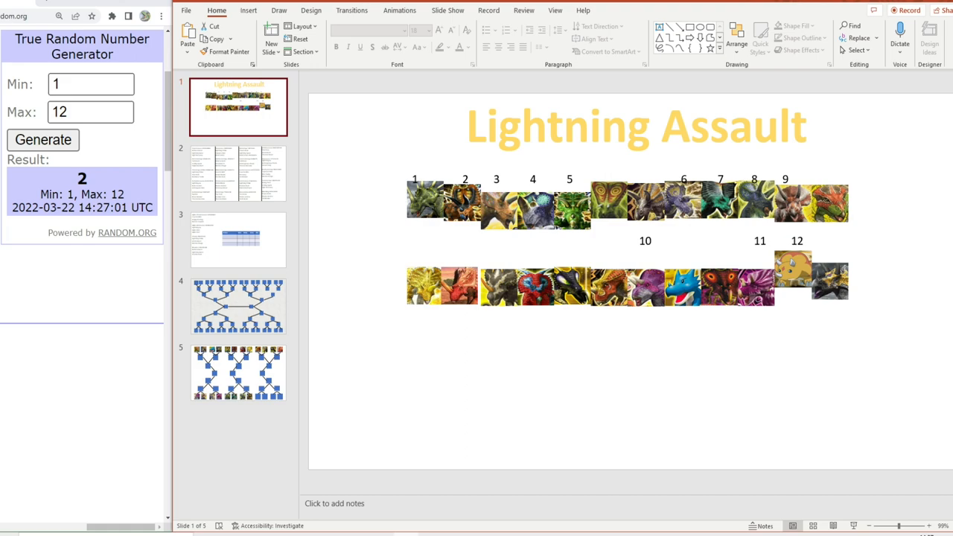
{"action": "left_click", "coordinate": [499, 210]}
{"action": "type", "text": "4"}
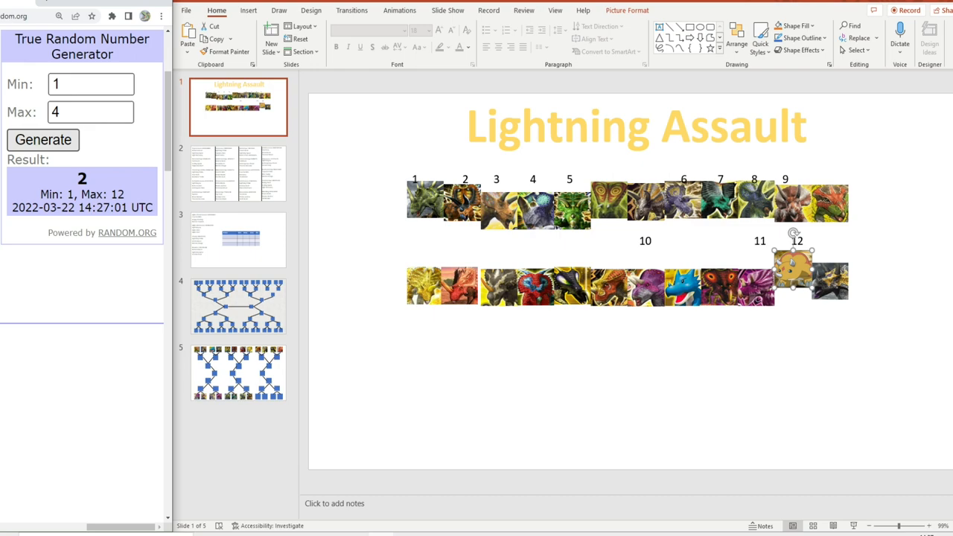
Draw a random number and cut the matching card into the next bottom-row box.
{"action": "left_click", "coordinate": [43, 140]}
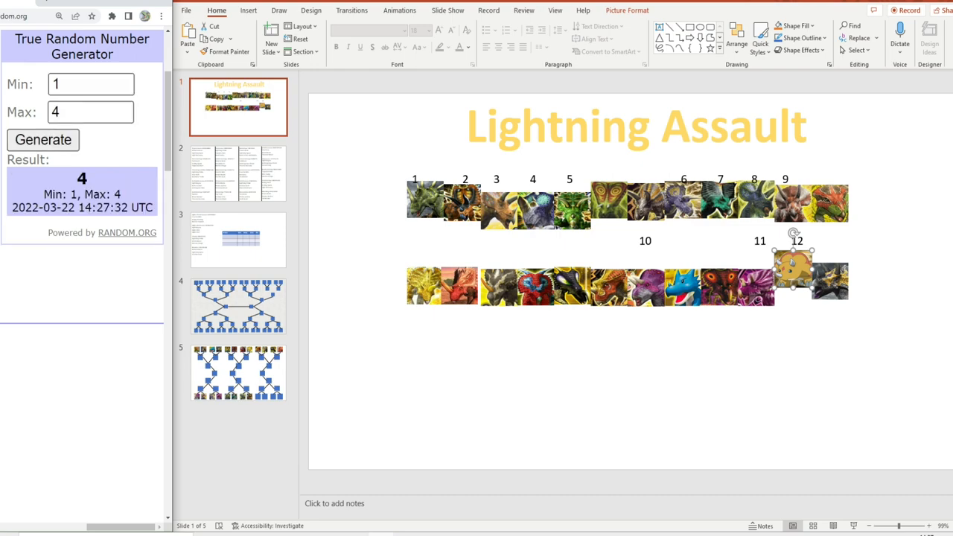
{"action": "right_click", "coordinate": [797, 283]}
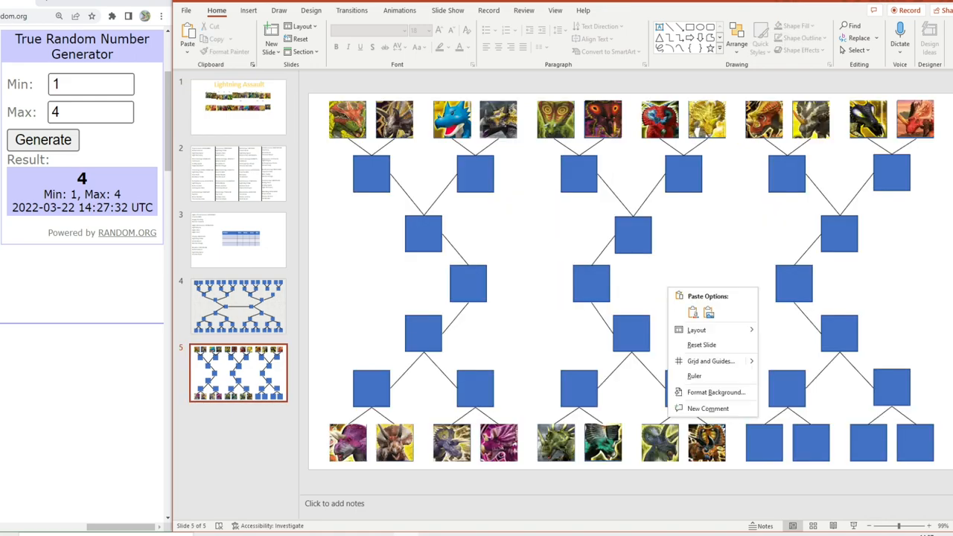
{"action": "left_click", "coordinate": [238, 108]}
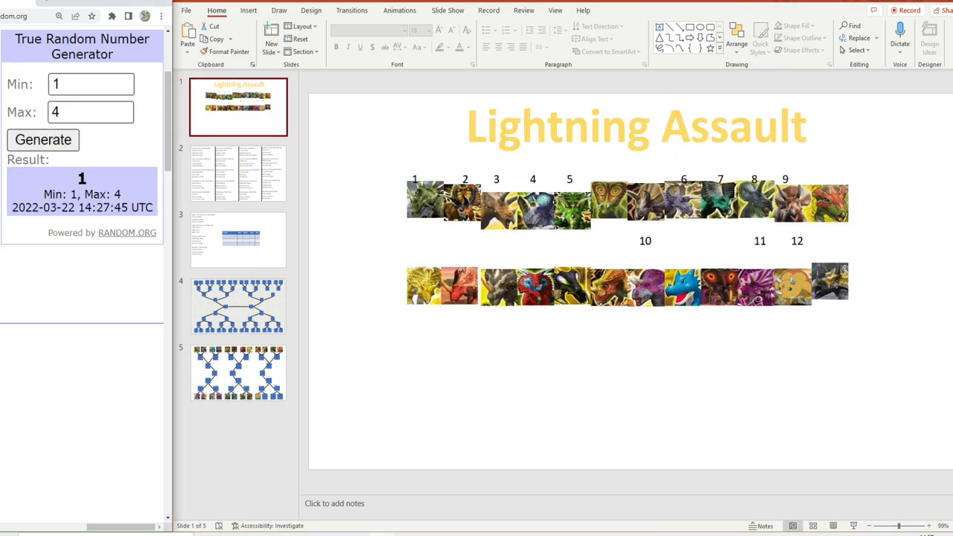
{"action": "right_click", "coordinate": [484, 201]}
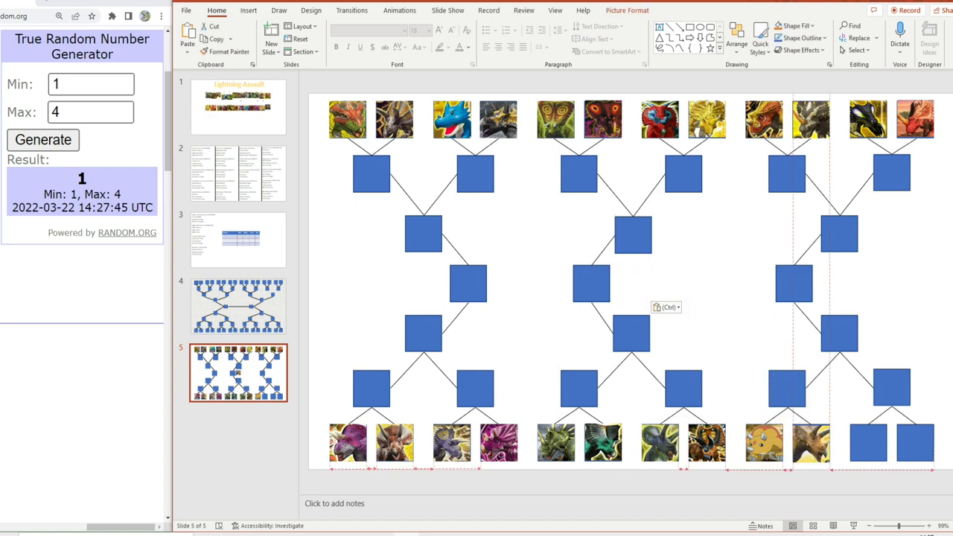
{"action": "left_click", "coordinate": [238, 108]}
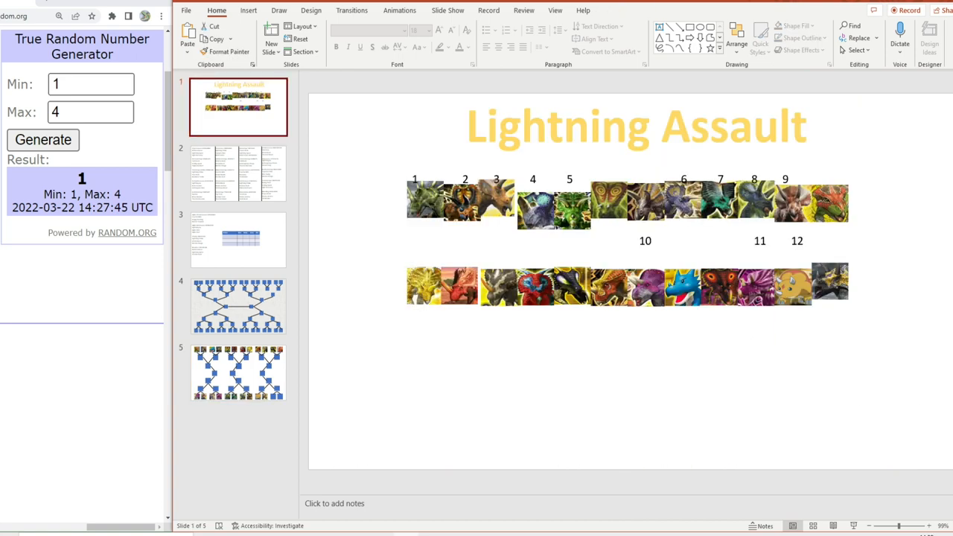
Narrow the range to 1–2, draw again and place that card in the last bottom-row box.
{"action": "left_click", "coordinate": [536, 209]}
{"action": "type", "text": "2"}
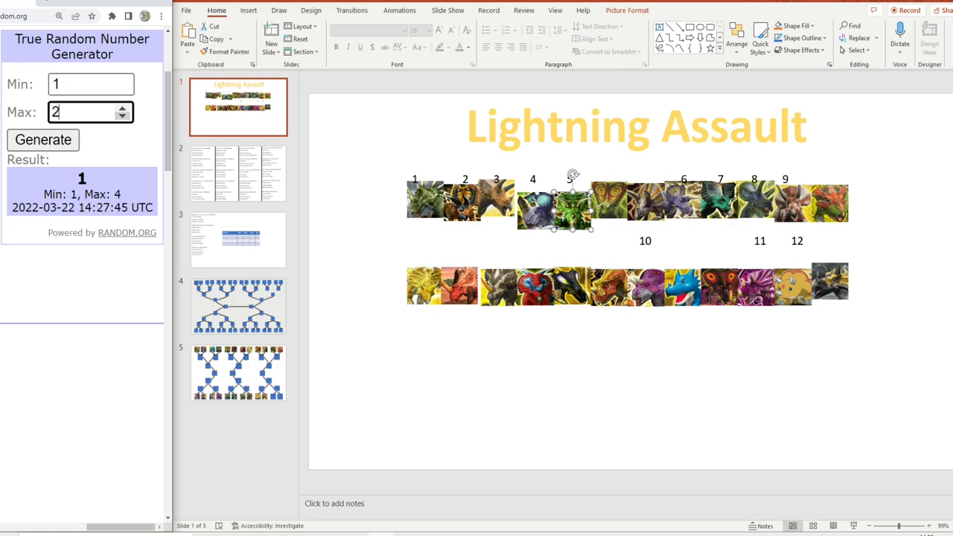
{"action": "left_click", "coordinate": [42, 140]}
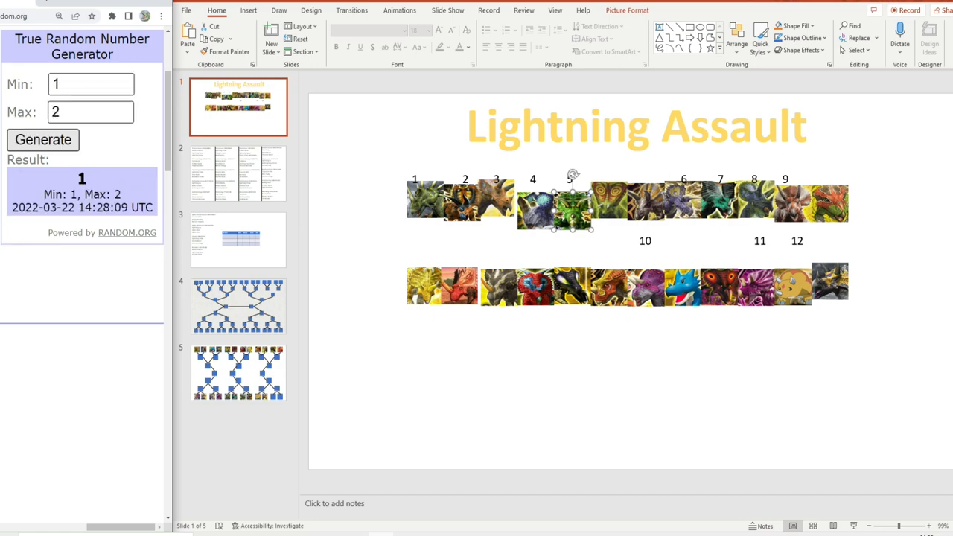
{"action": "right_click", "coordinate": [551, 209]}
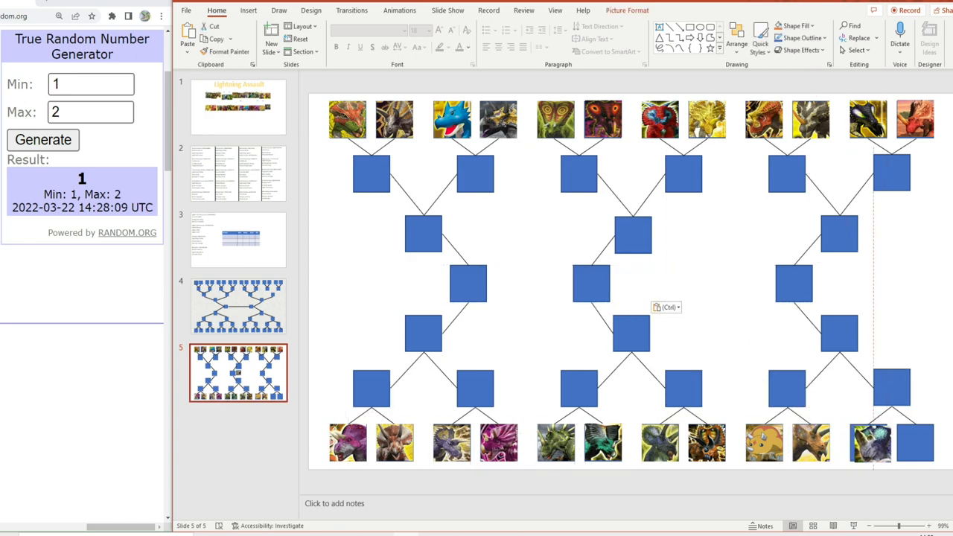
{"action": "left_click", "coordinate": [238, 107]}
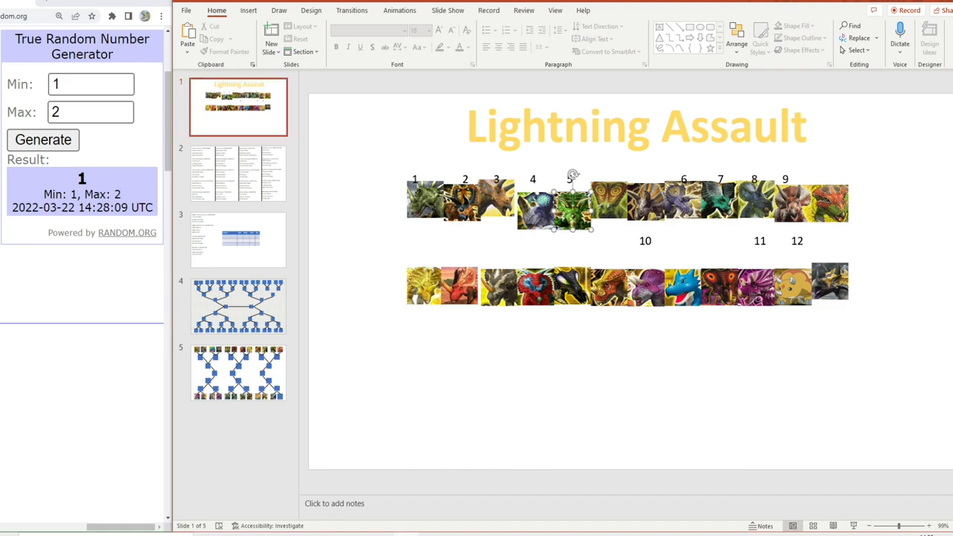
{"action": "left_click", "coordinate": [238, 372]}
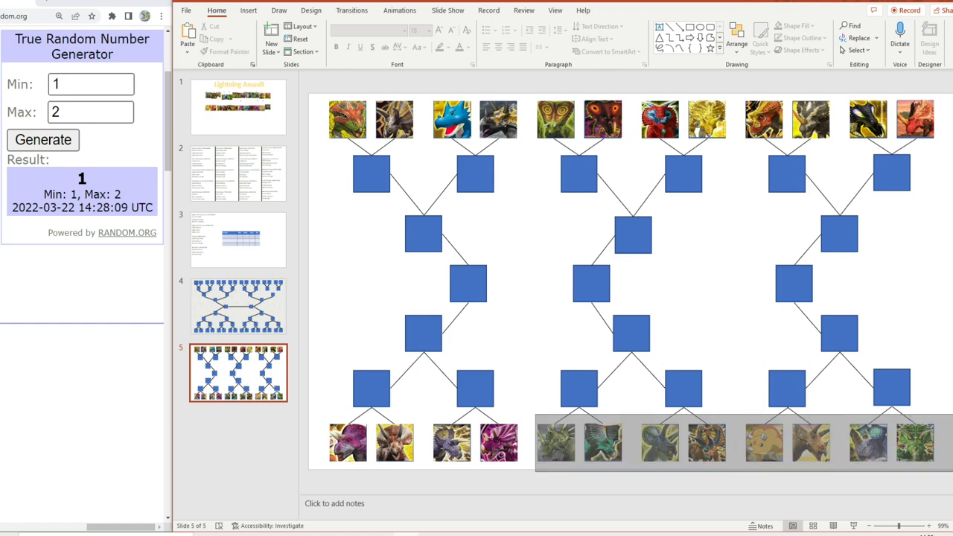
Select the completed bottom row of dinosaur cards on the bracket slide.
{"action": "left_click", "coordinate": [737, 444]}
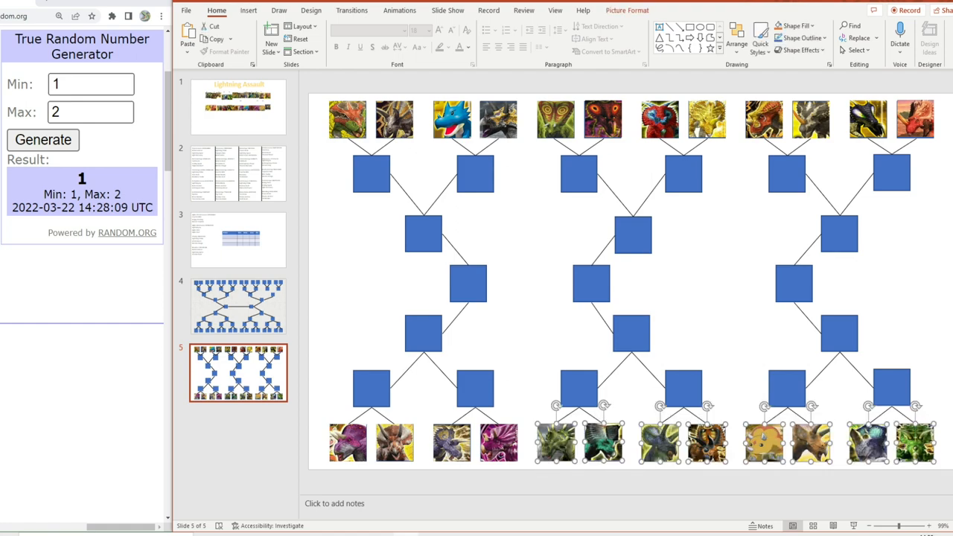